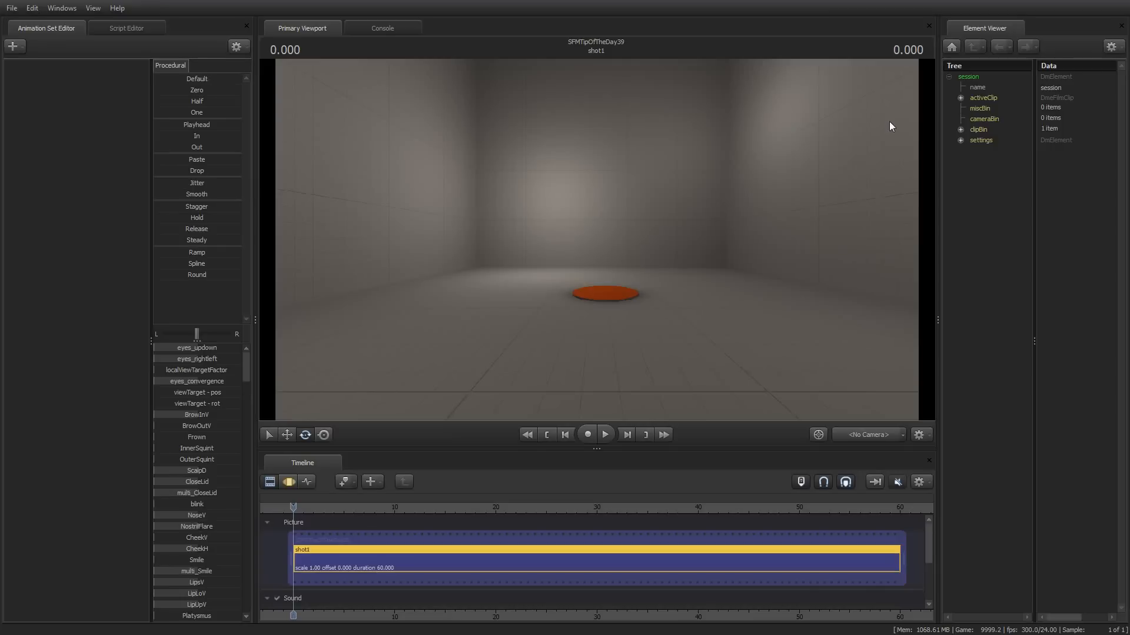
mouse_move(742, 120)
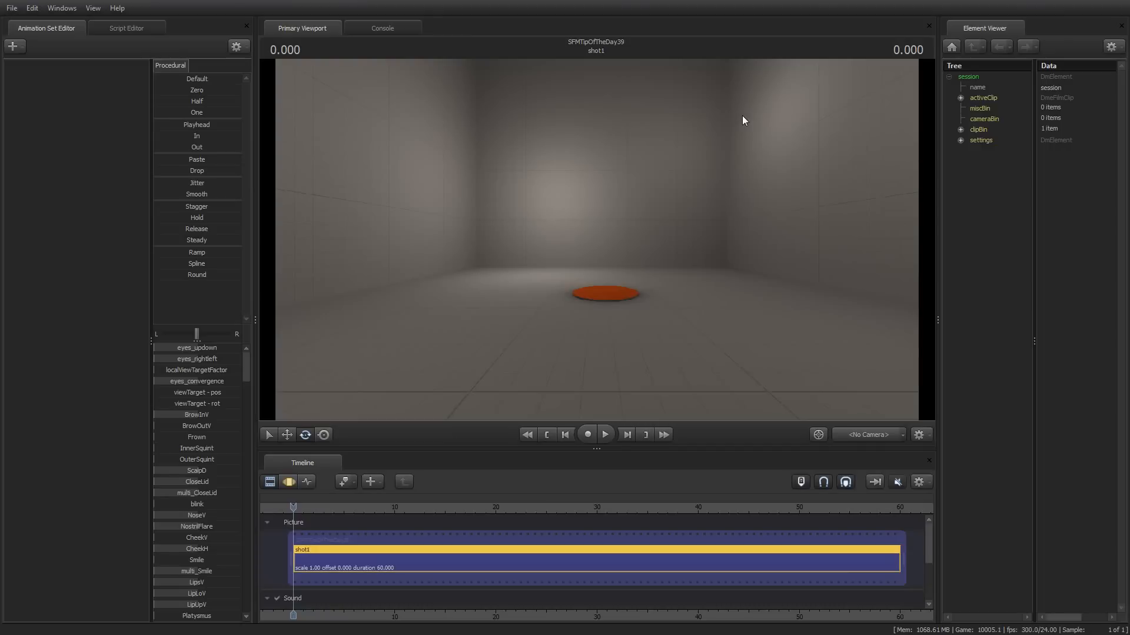
mouse_move(740, 120)
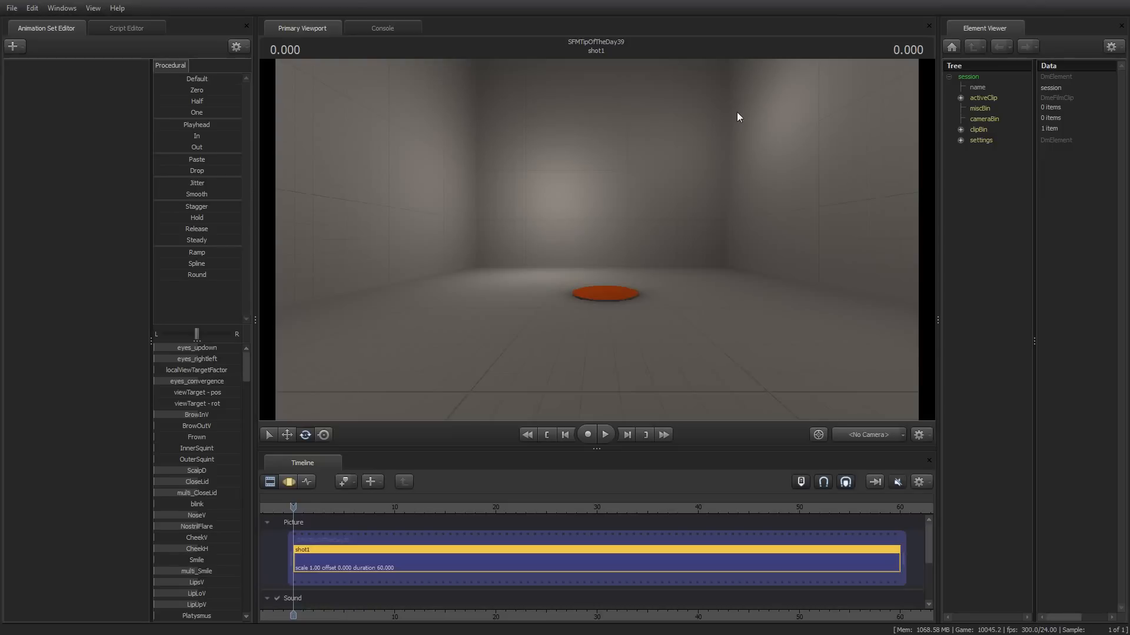
mouse_move(724, 99)
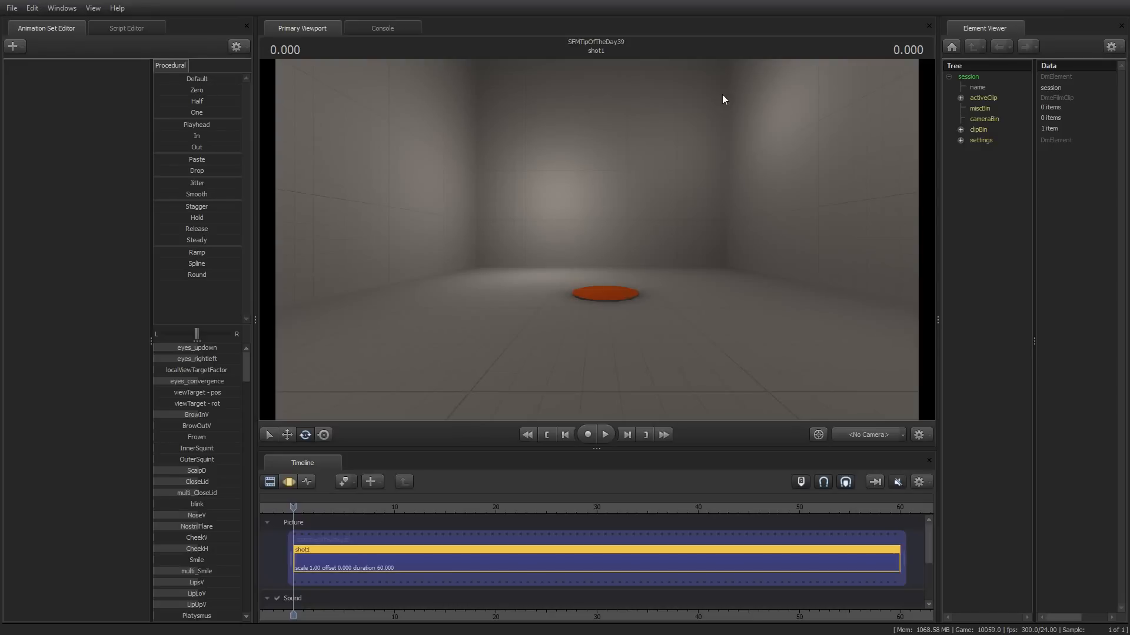
mouse_move(739, 59)
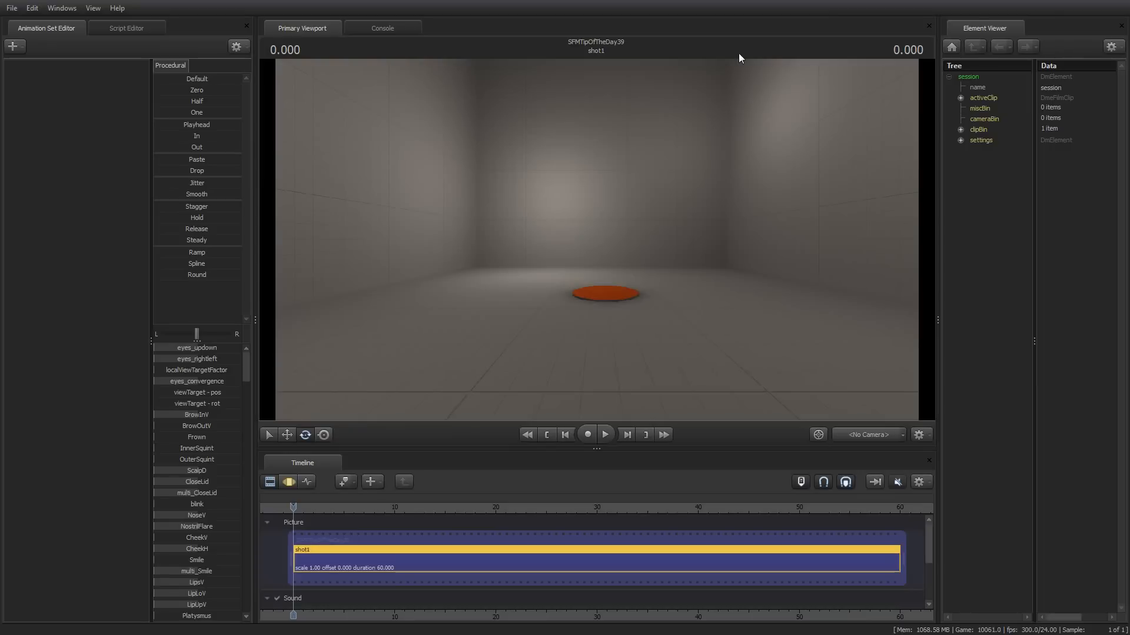
mouse_move(631, 203)
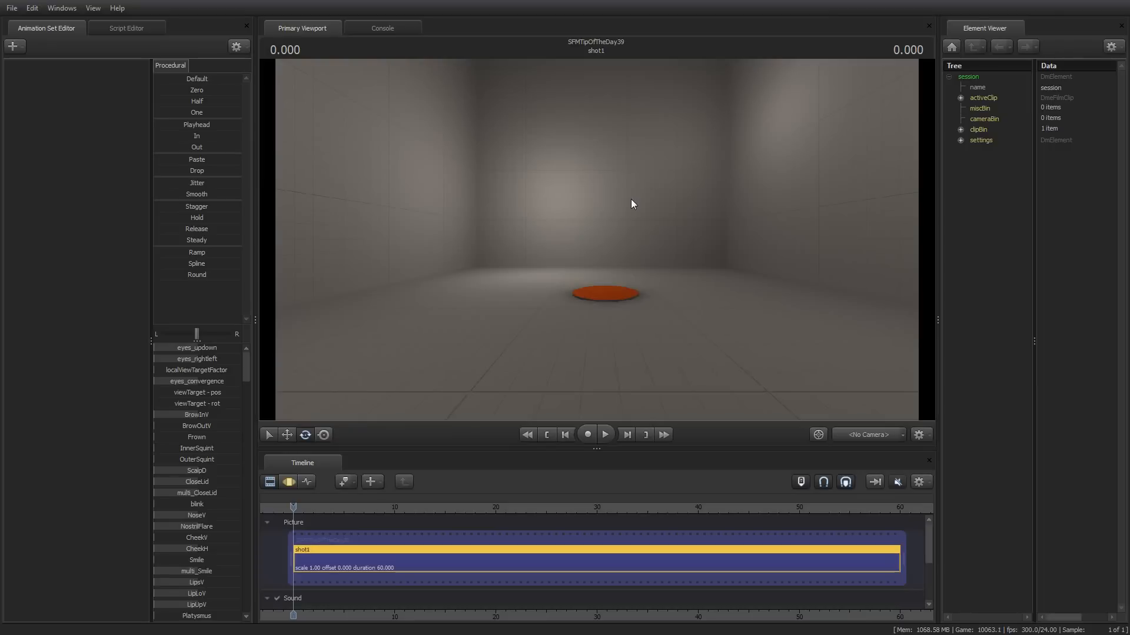
mouse_move(428, 155)
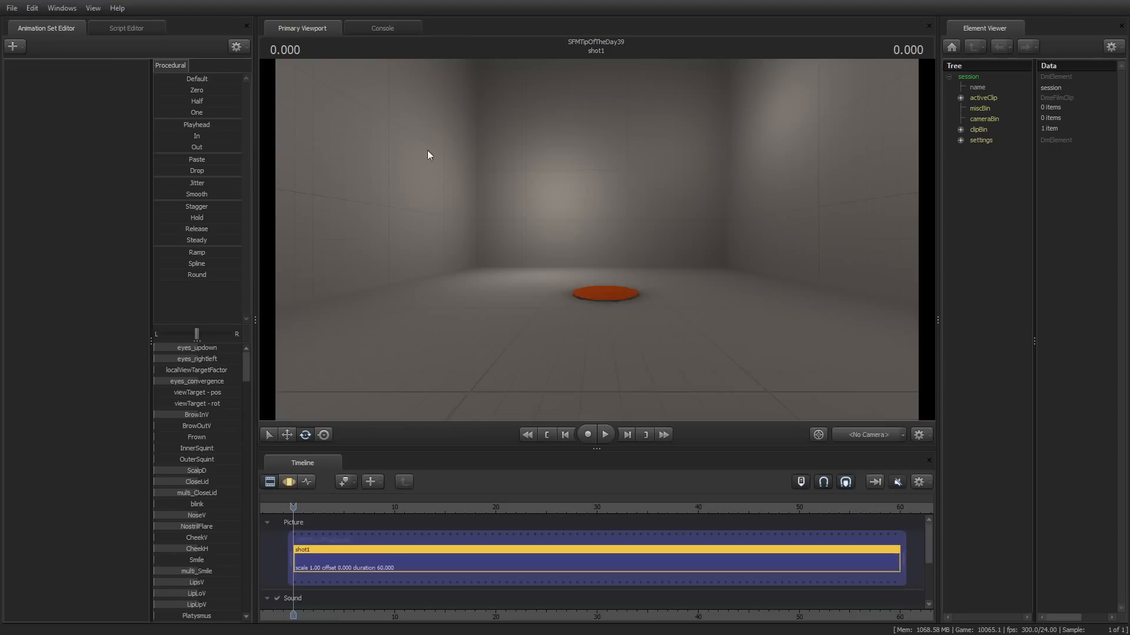
Create camera1, record a game take of the scout running, and view through camera1 again.
left_click(867, 434)
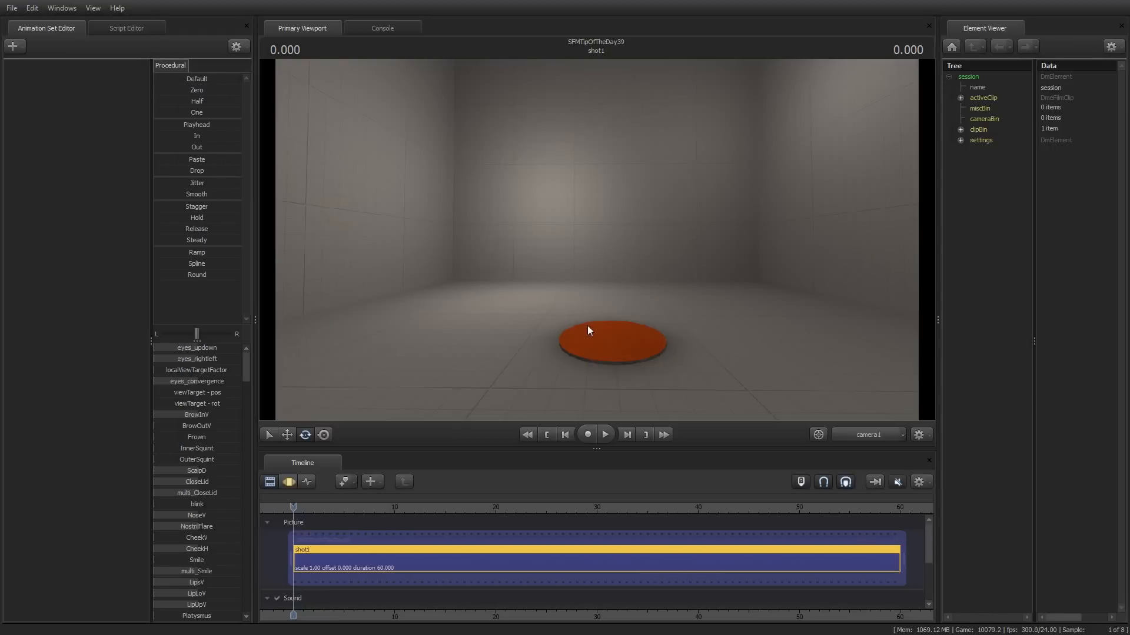
left_click(586, 434)
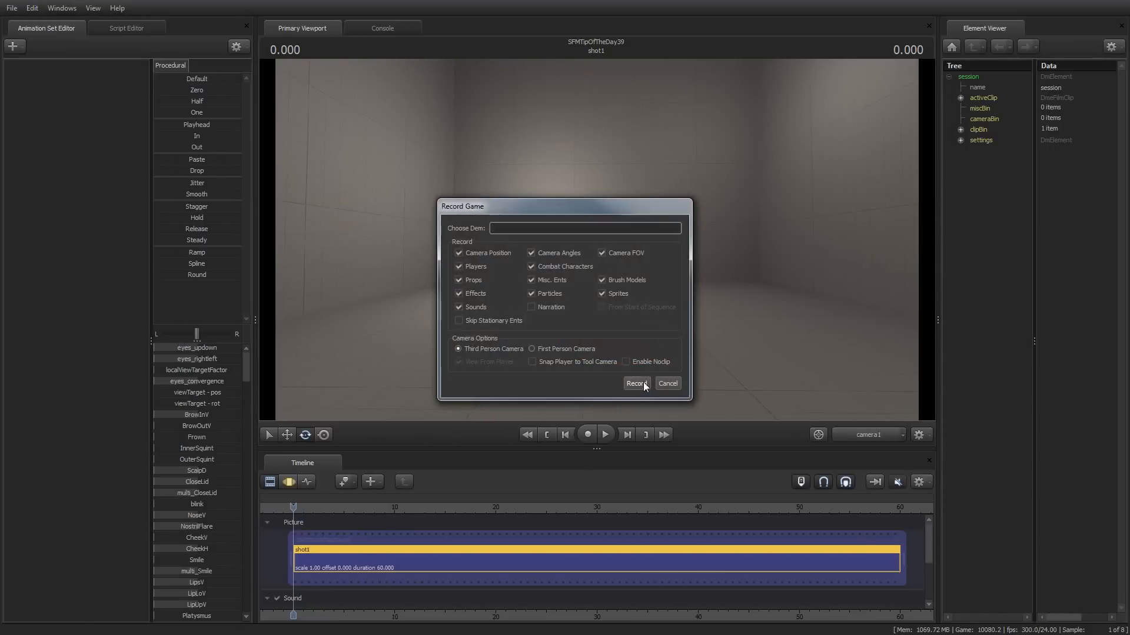
left_click(635, 384)
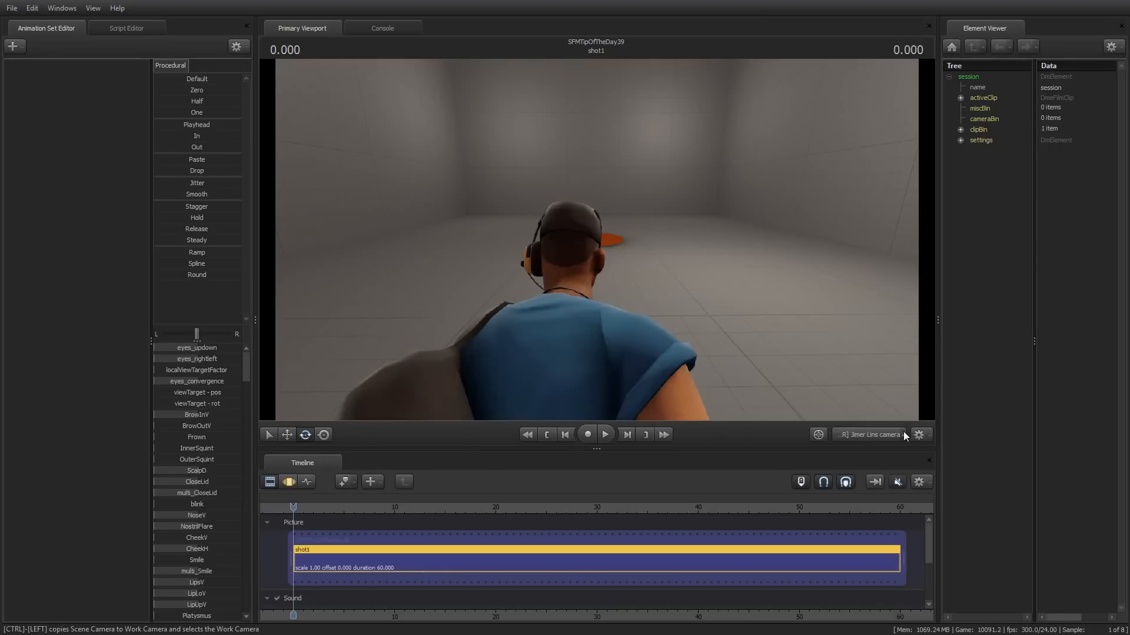
left_click(868, 434)
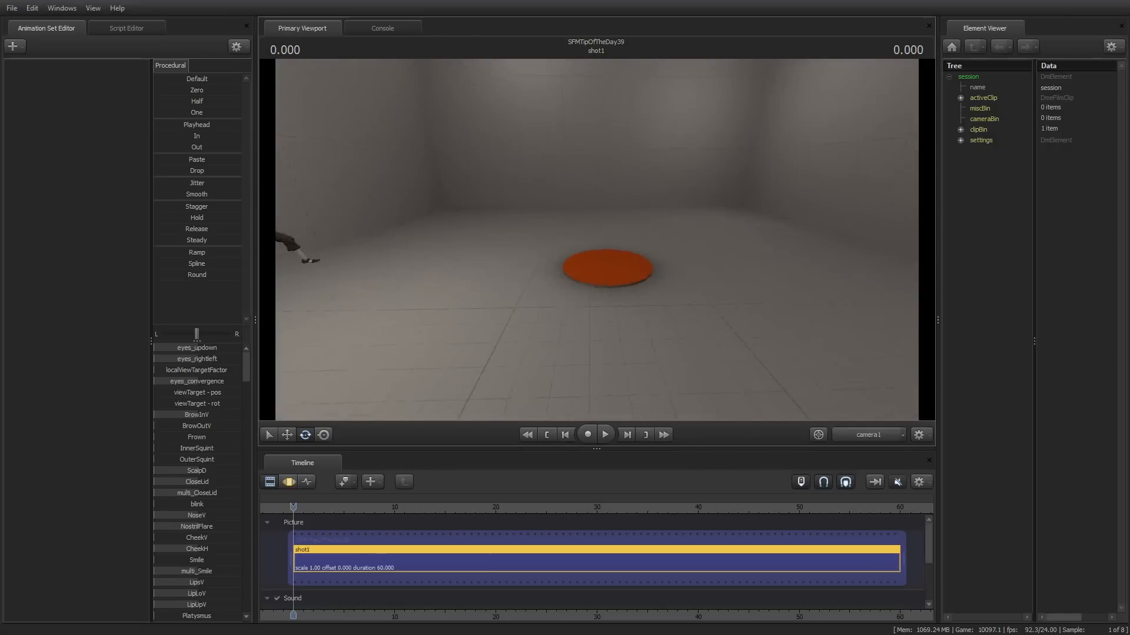
Reframe camera1 across the room, play the scout take partway, stop, and rewind to the start.
left_click(605, 434)
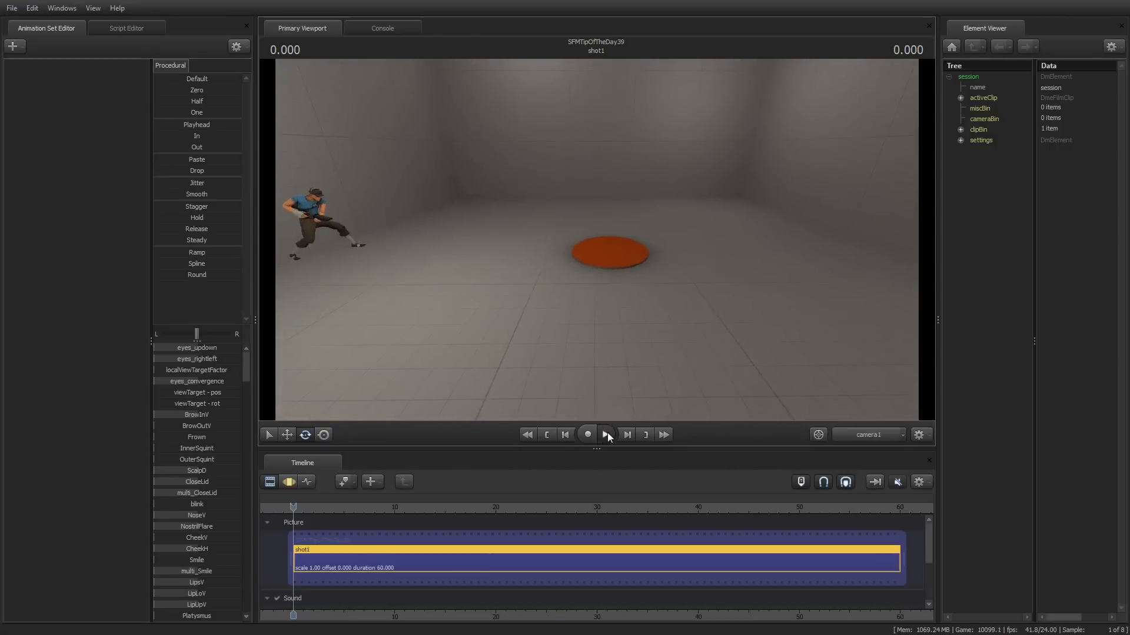
left_click(605, 434)
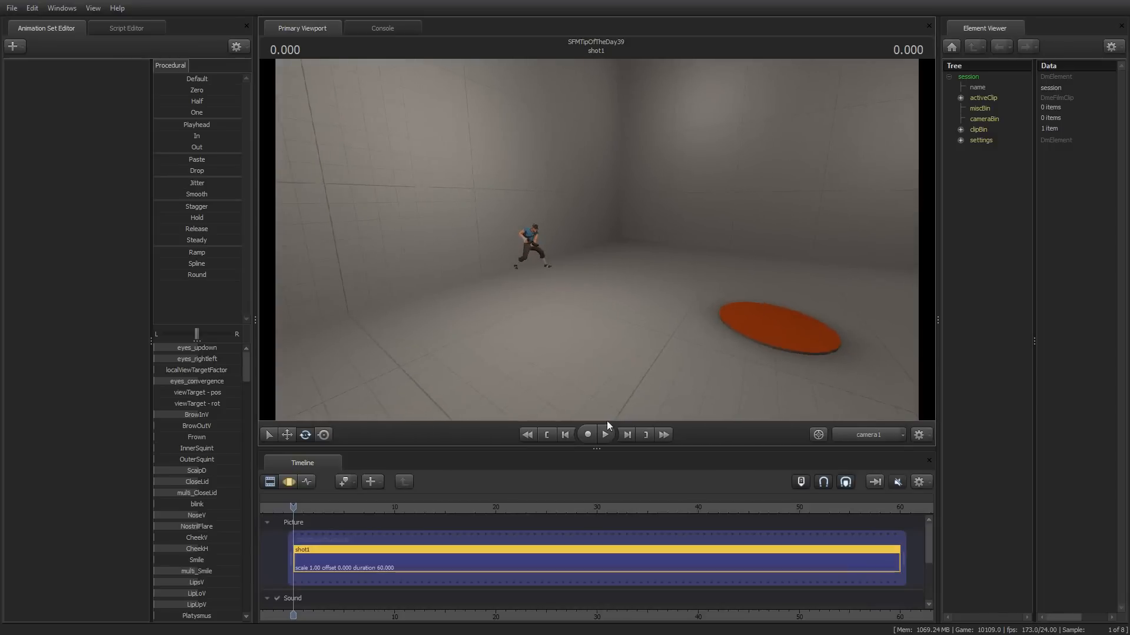
left_click(586, 434)
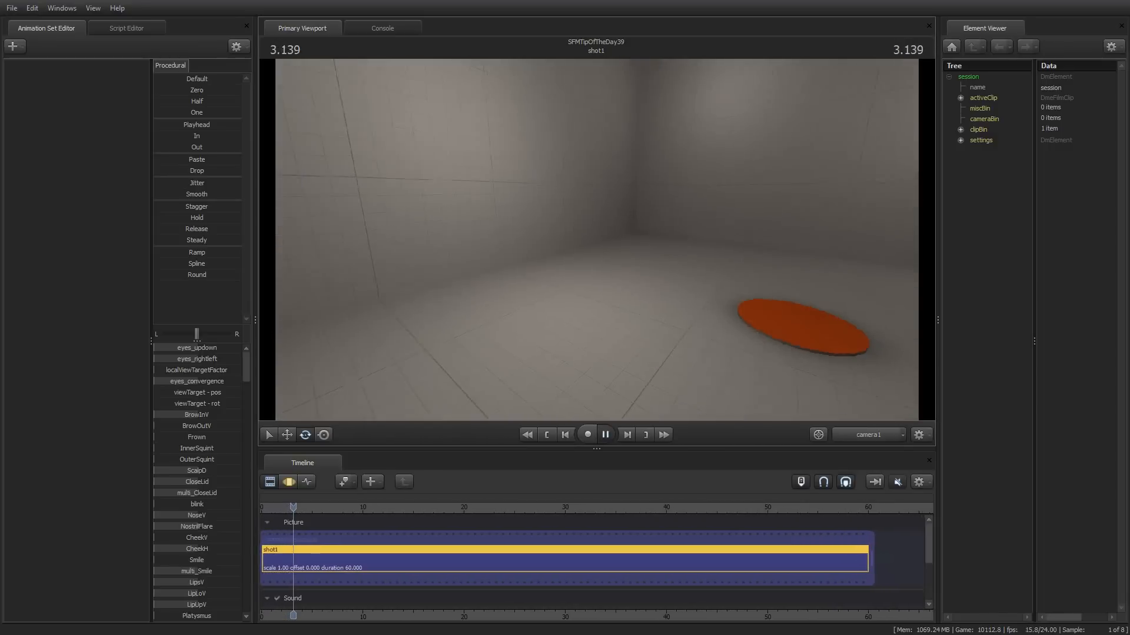
left_click(604, 434)
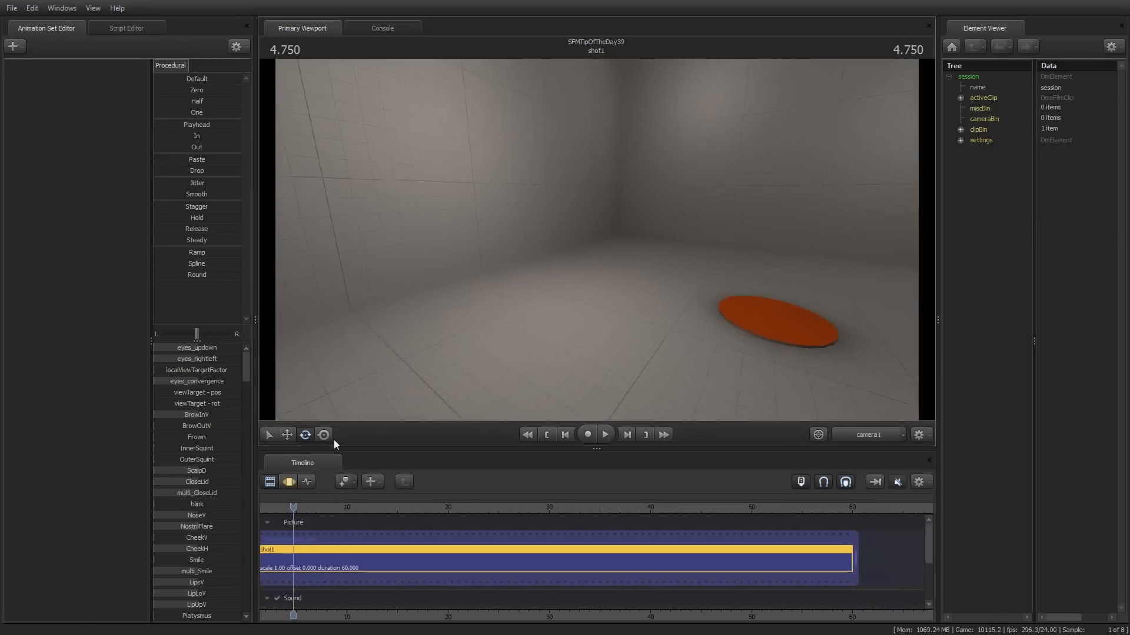
left_click(564, 434)
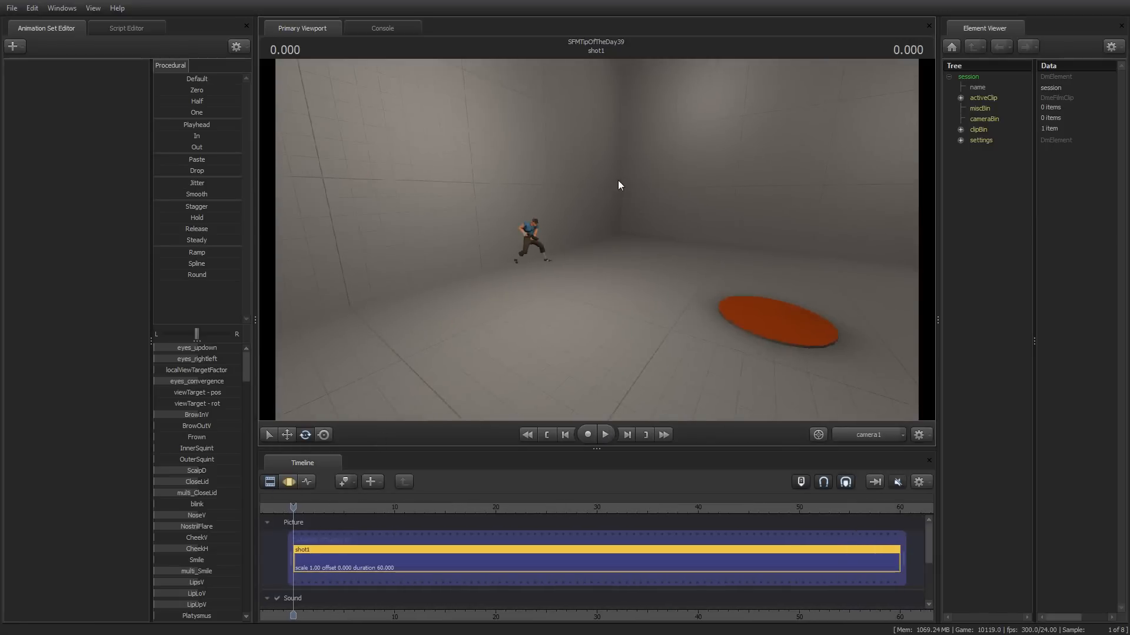
mouse_move(540, 140)
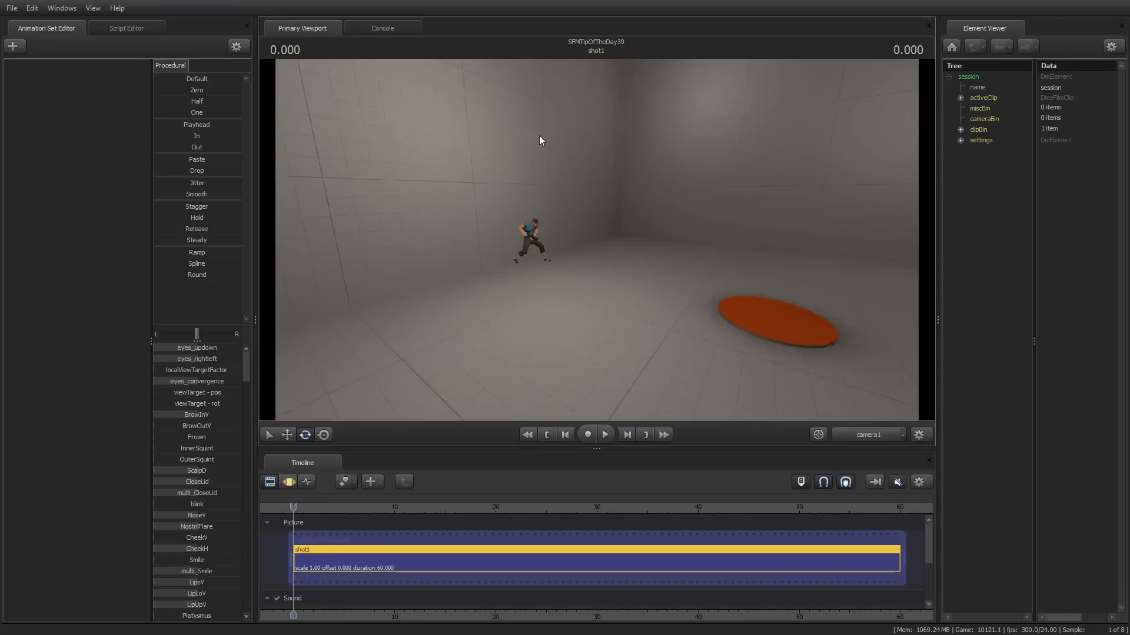
mouse_move(659, 137)
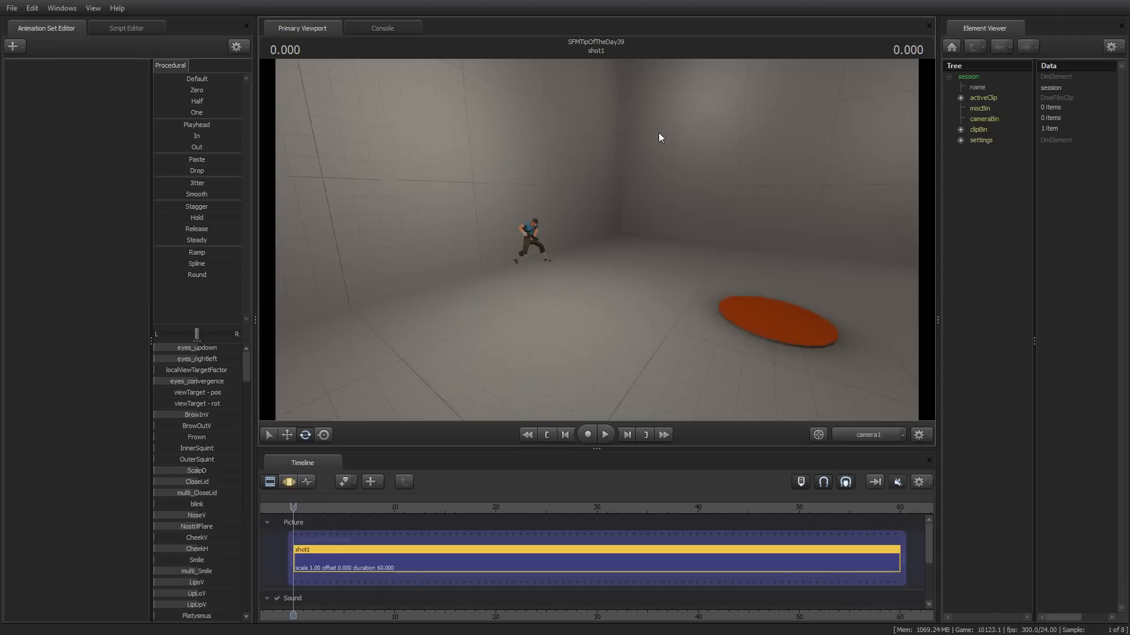
mouse_move(595, 136)
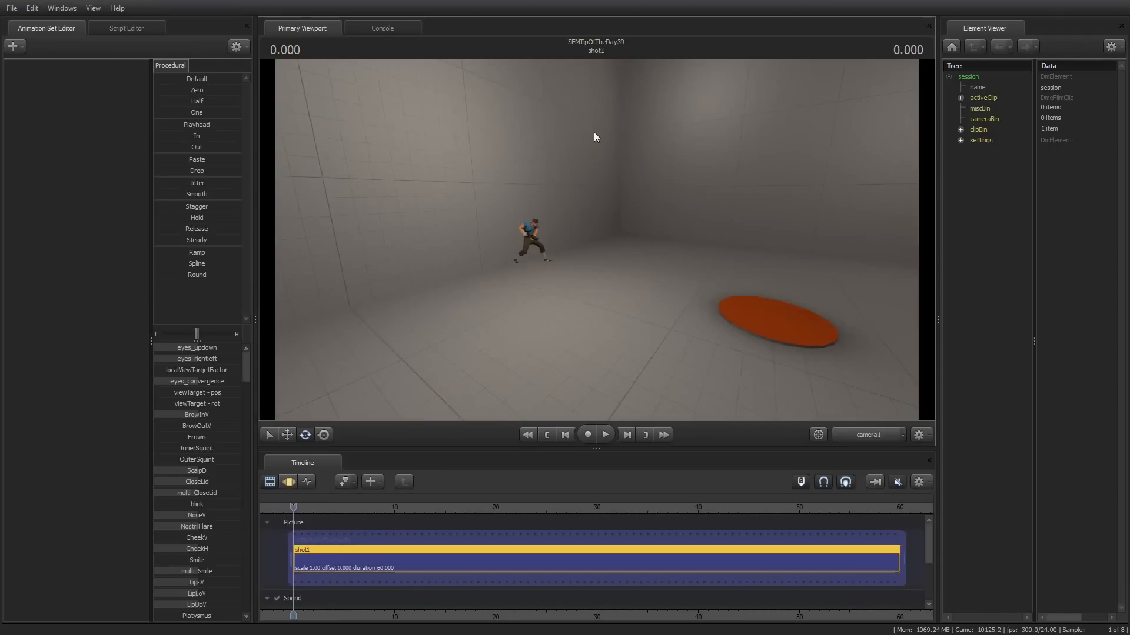
mouse_move(592, 137)
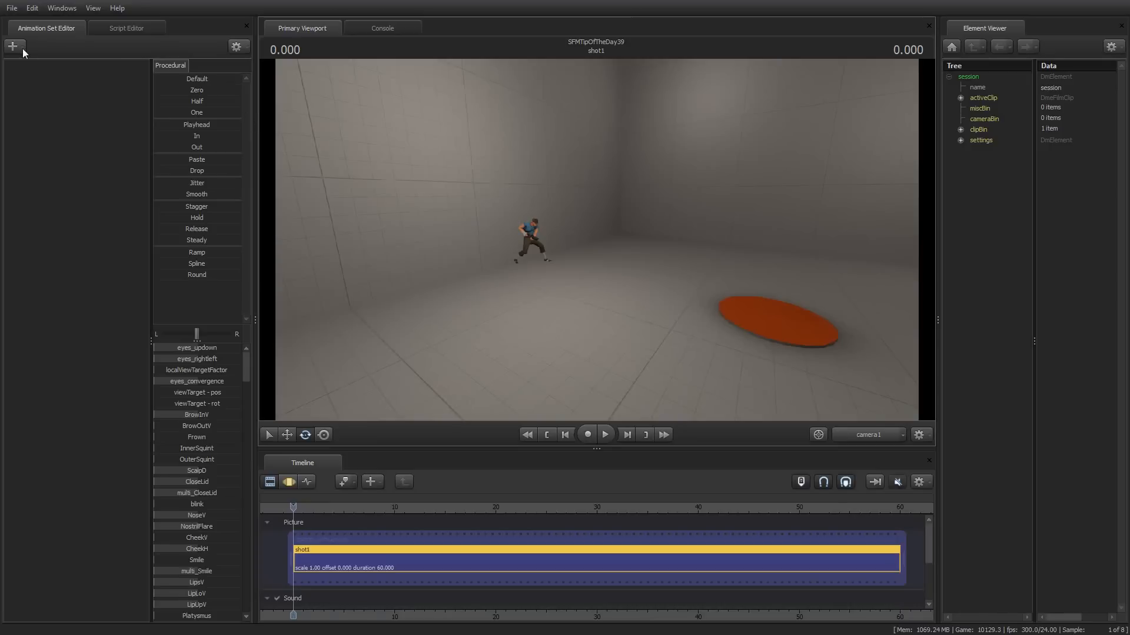
Create animation sets for the existing elements camera1 and scout.mdl.
left_click(12, 46)
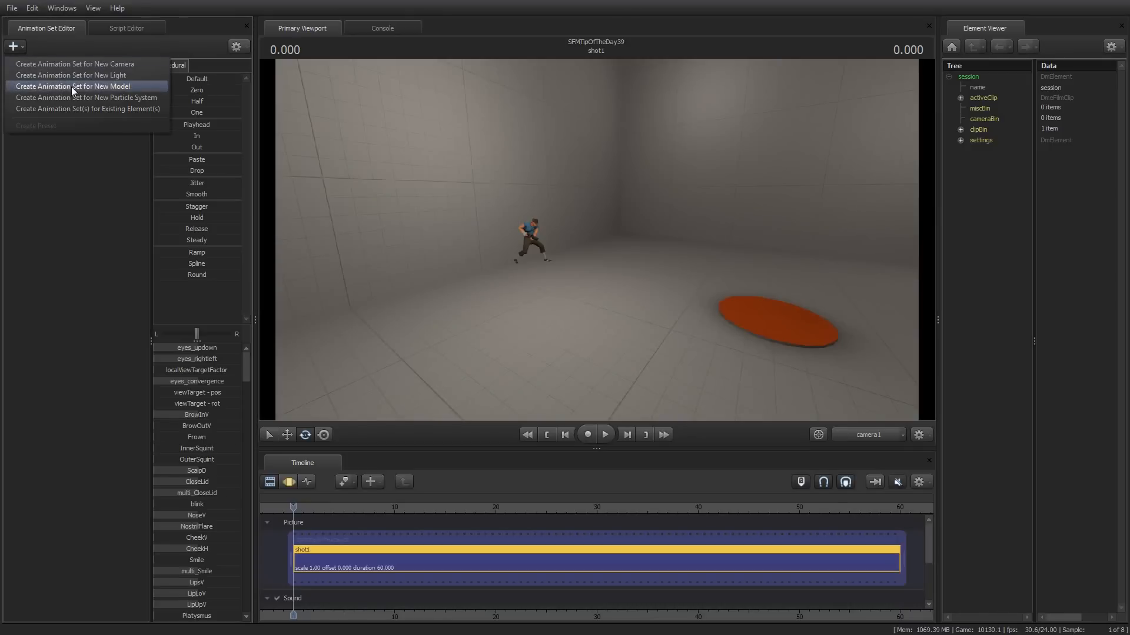
left_click(71, 86)
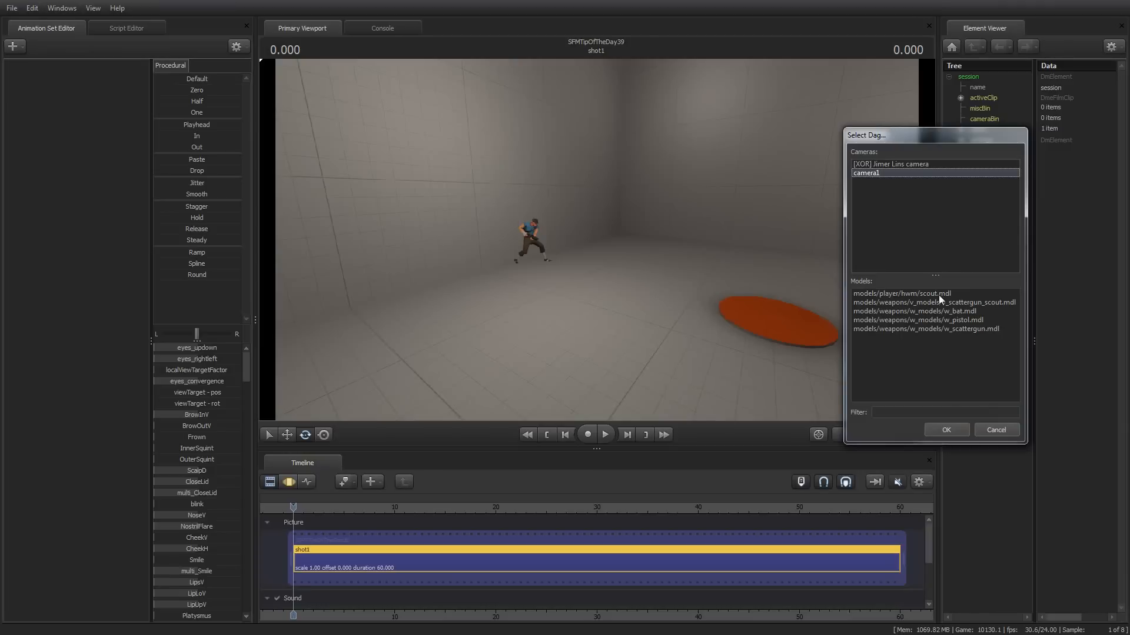
left_click(900, 293)
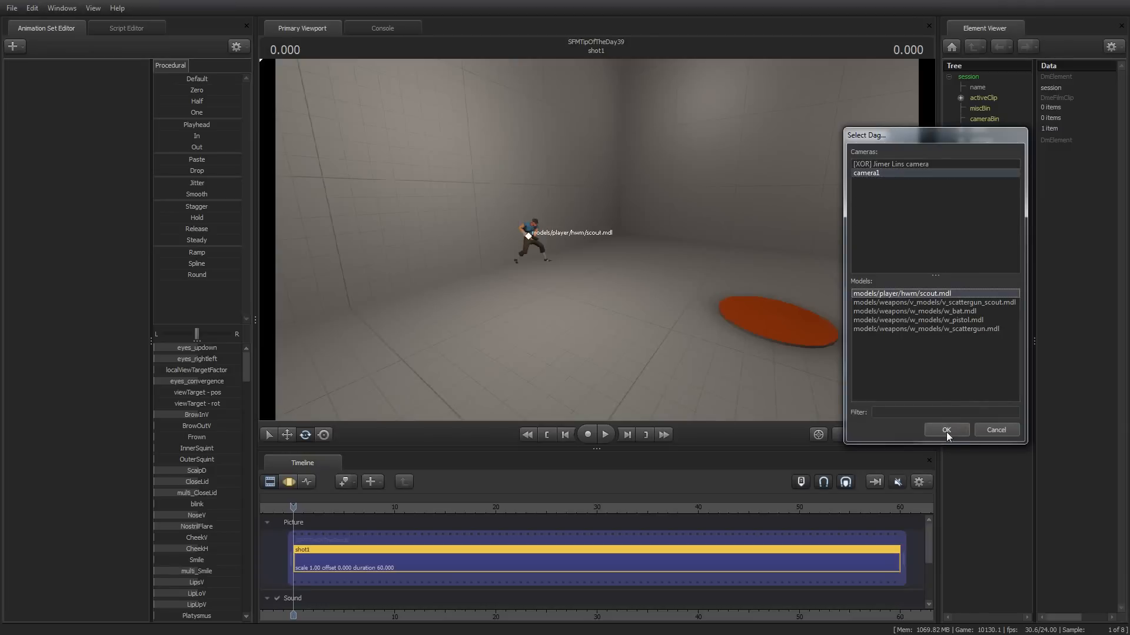
left_click(946, 430)
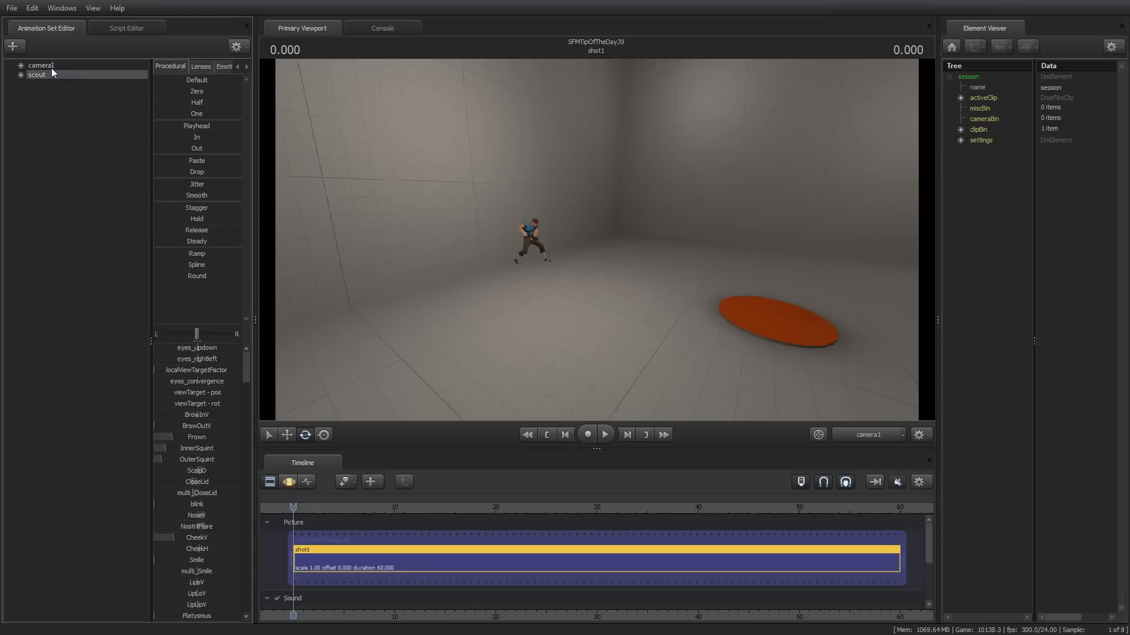
mouse_move(46, 72)
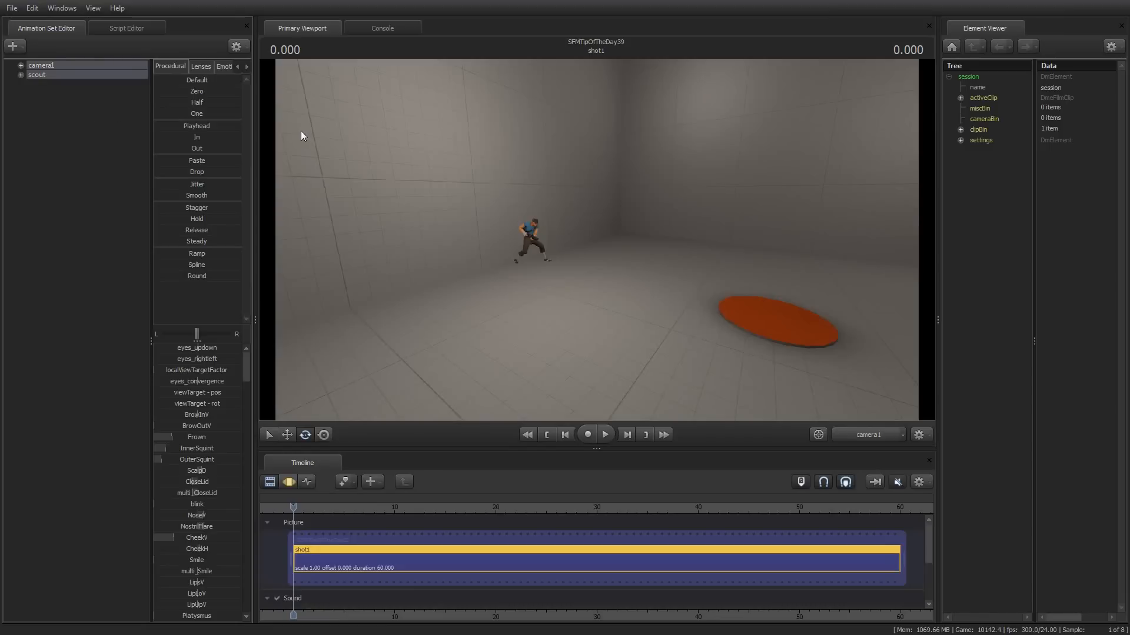
mouse_move(101, 28)
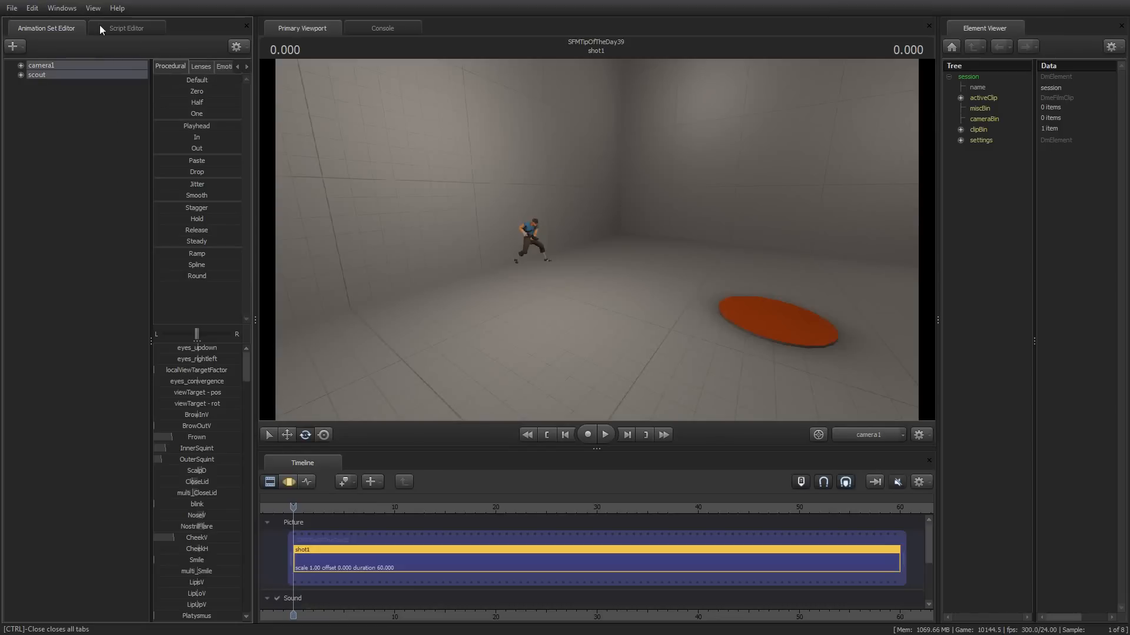
mouse_move(129, 31)
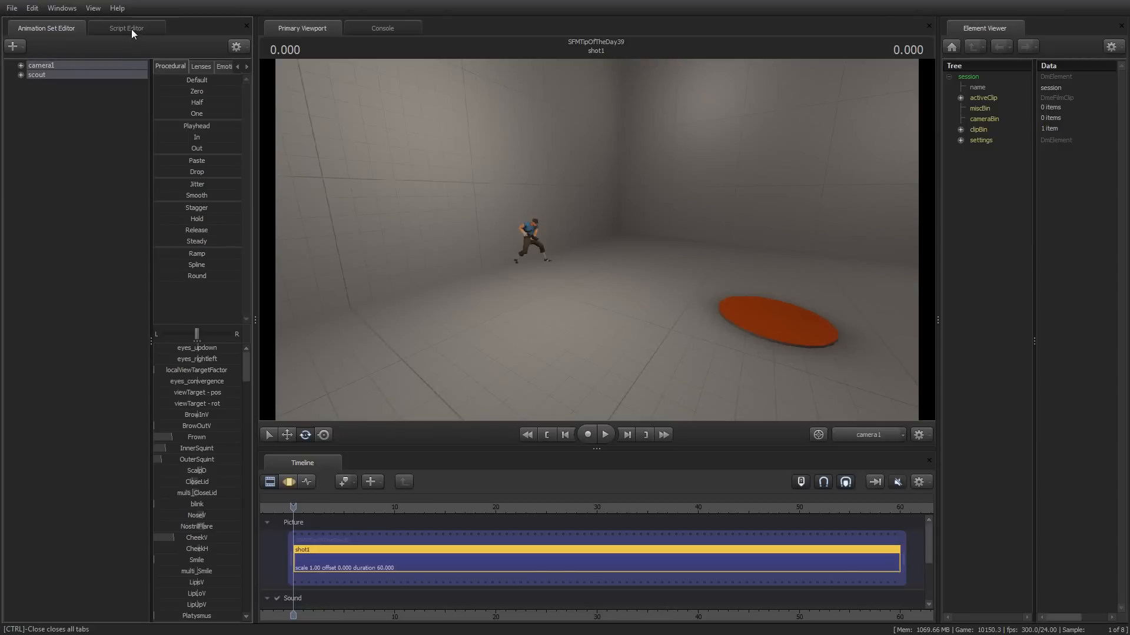
Bring up the Script Editor alongside the animation sets list with camera1 and scout selected.
left_click(126, 28)
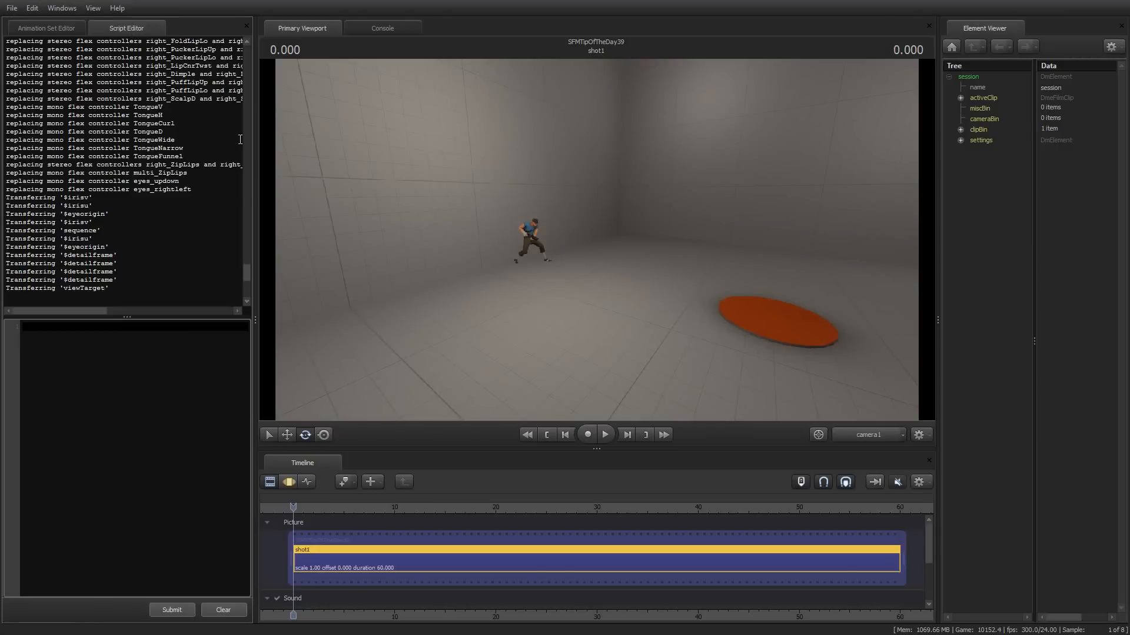
mouse_move(62, 8)
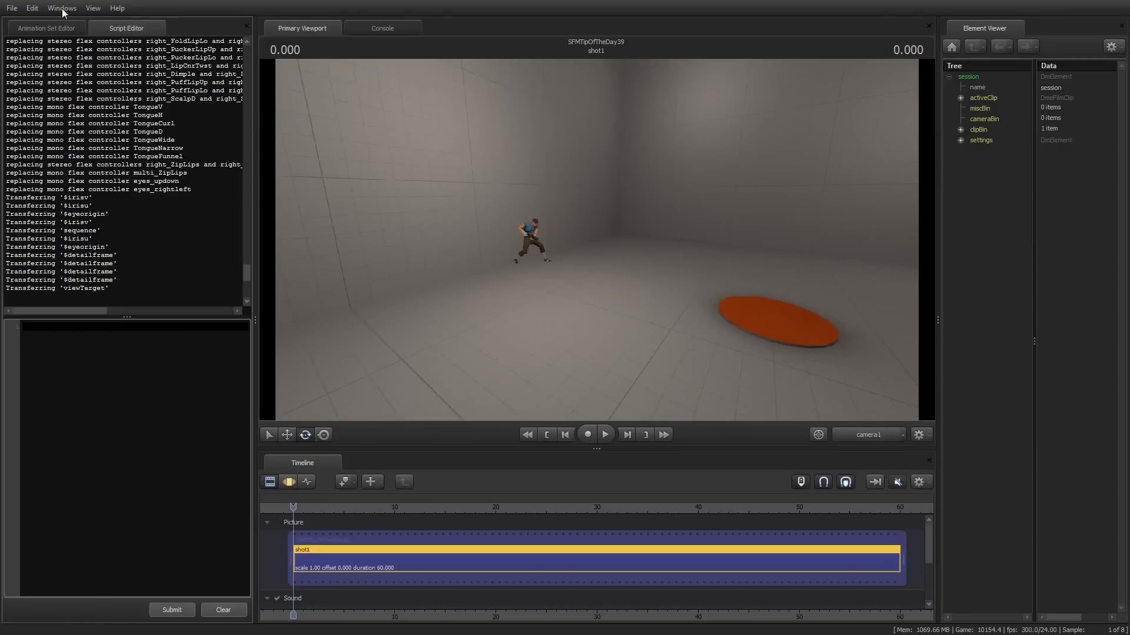
left_click(46, 27)
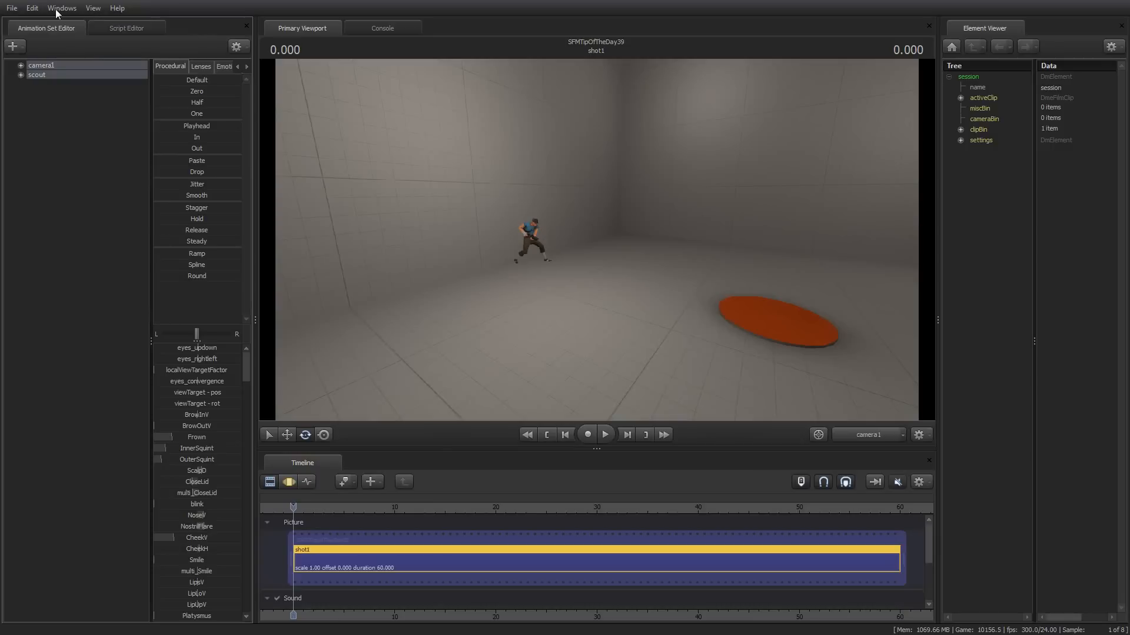
left_click(61, 8)
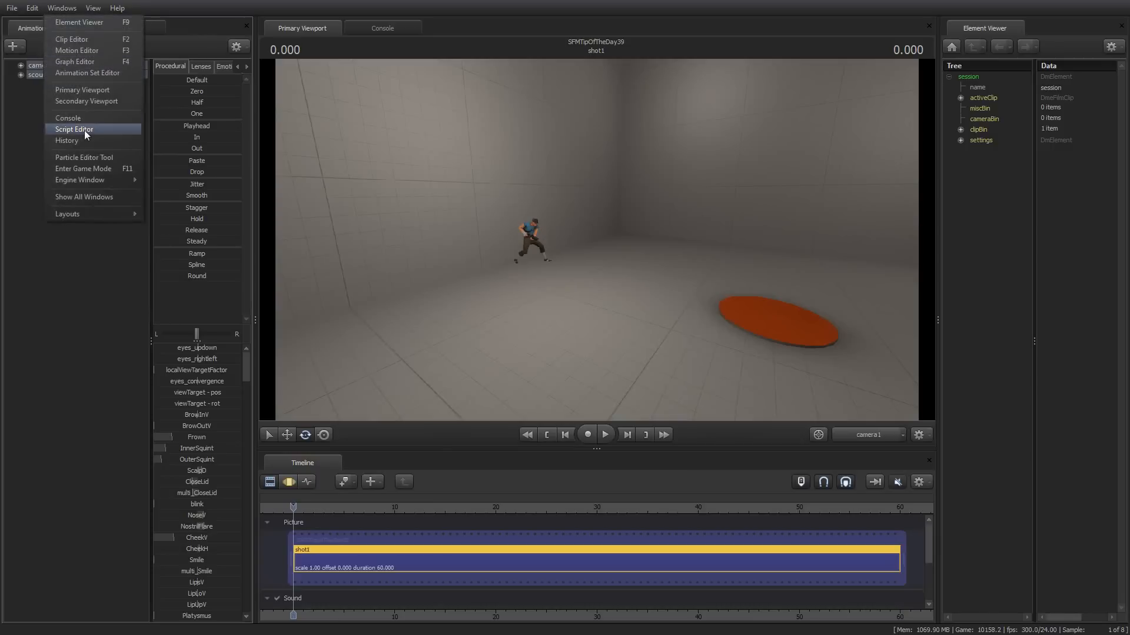
left_click(73, 130)
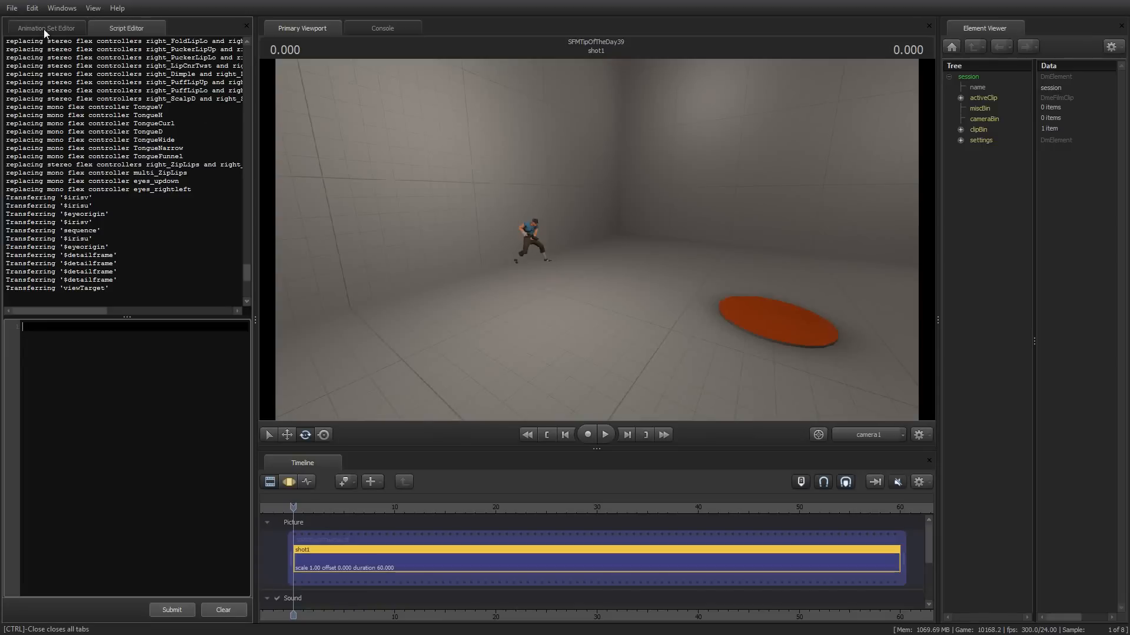
left_click(46, 28)
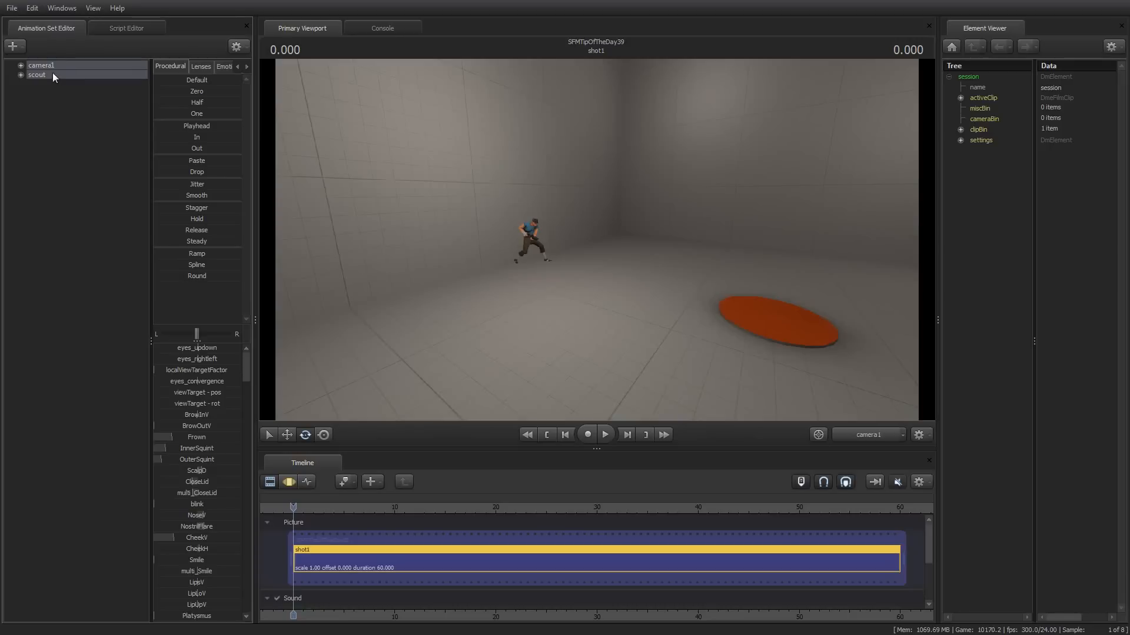
mouse_move(353, 113)
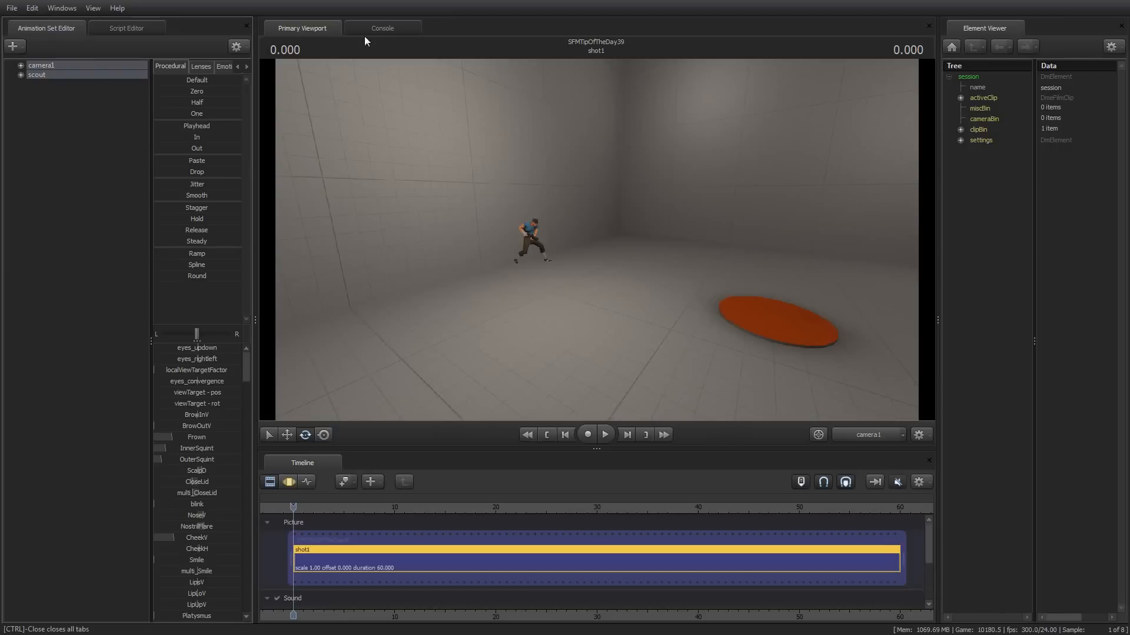
mouse_move(414, 136)
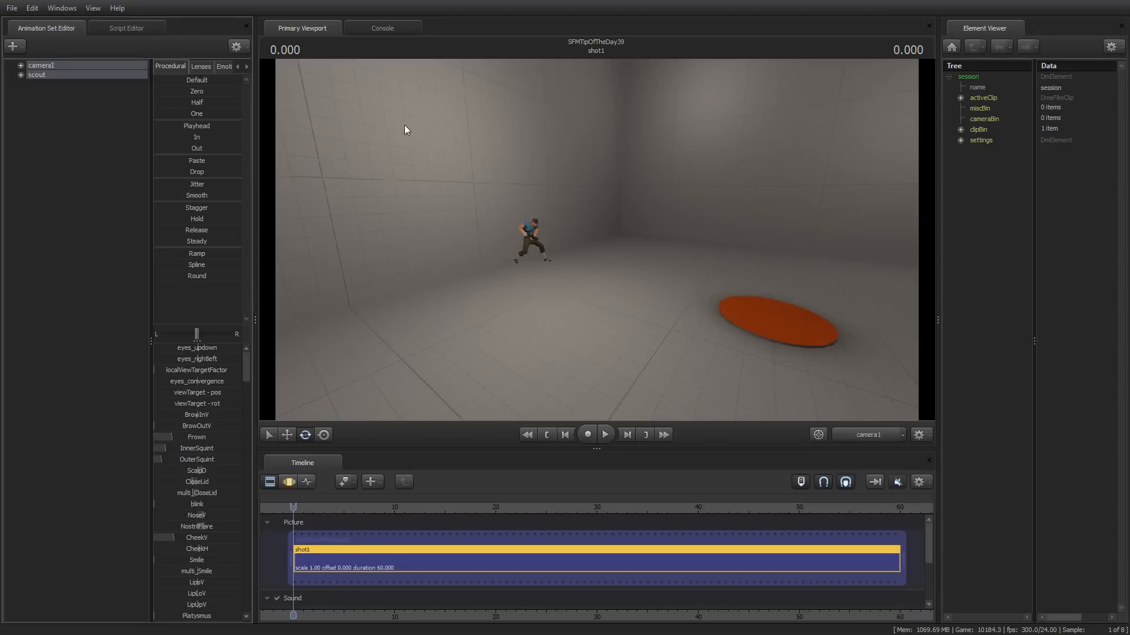
left_click(125, 27)
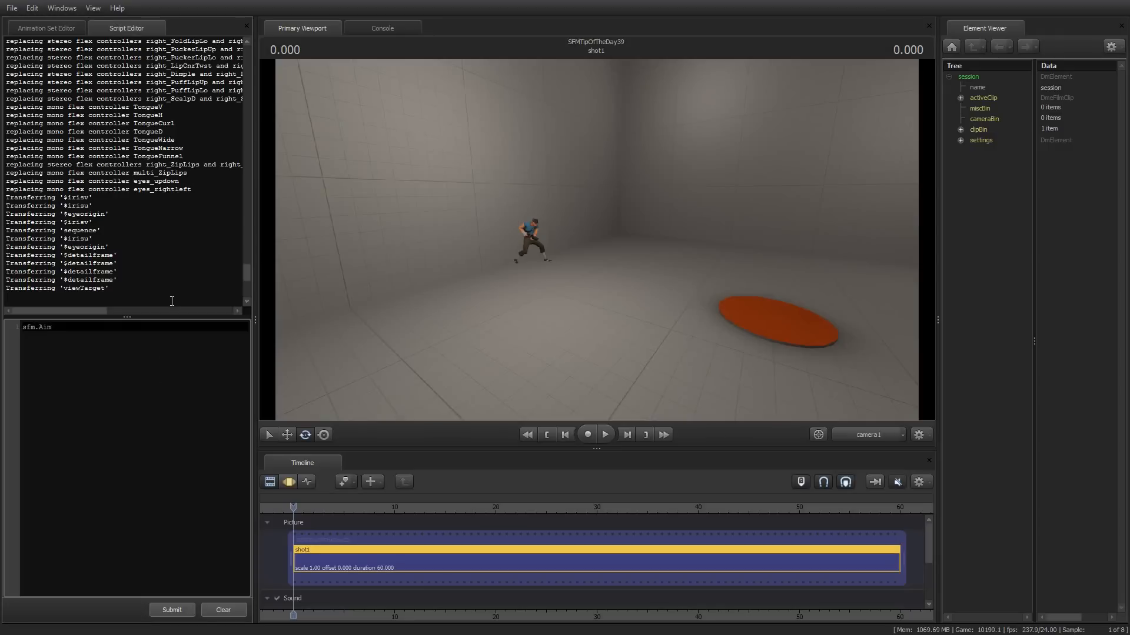
Submit sfm.AimConstraint(mo=True) to aim camera1 at the scout keeping its framing offset.
type("Constrain")
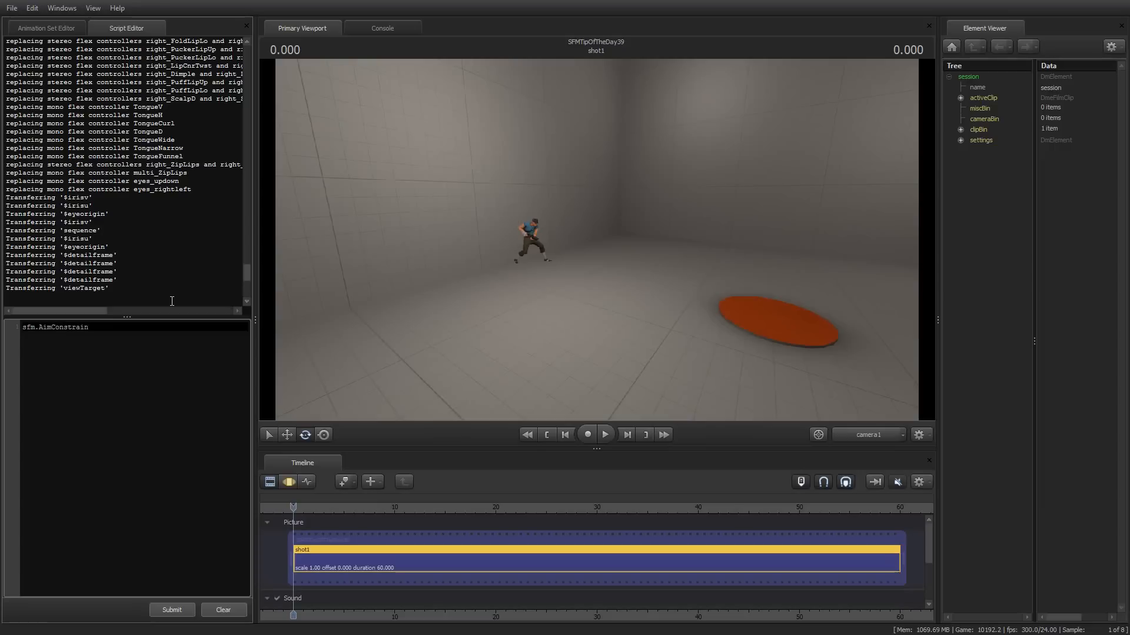
type("t(m")
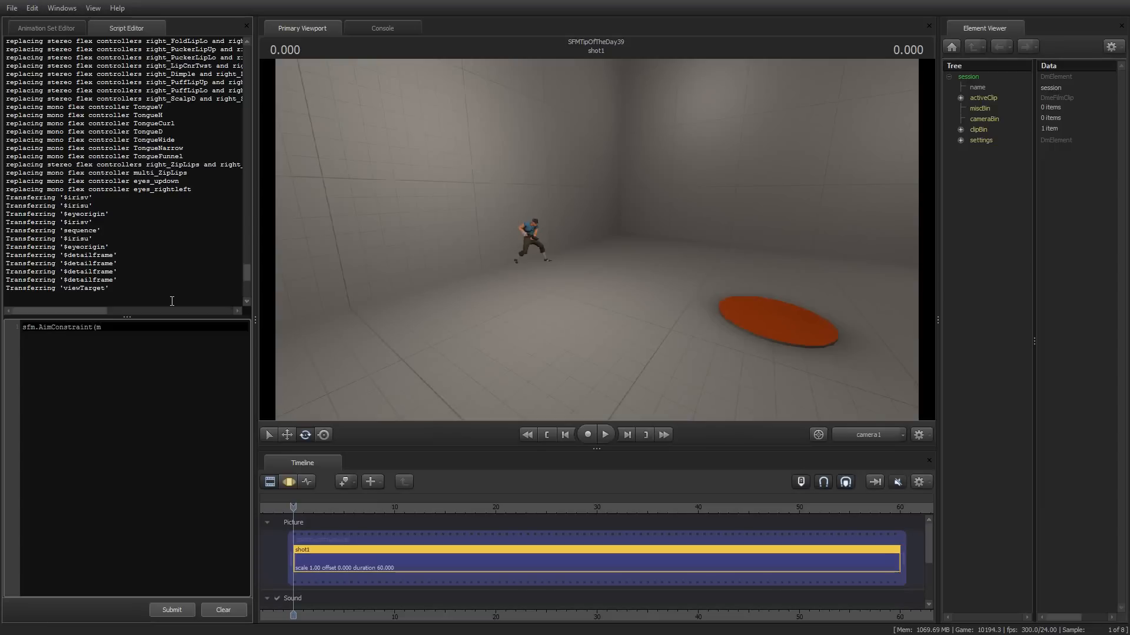
type("mo=")
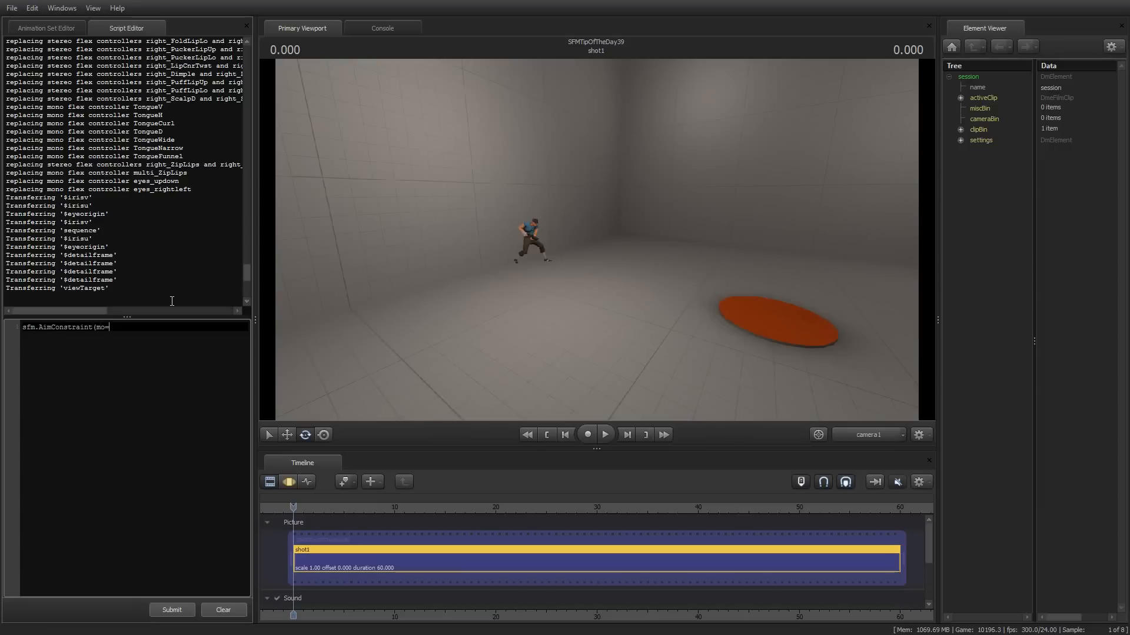
type("Tru")
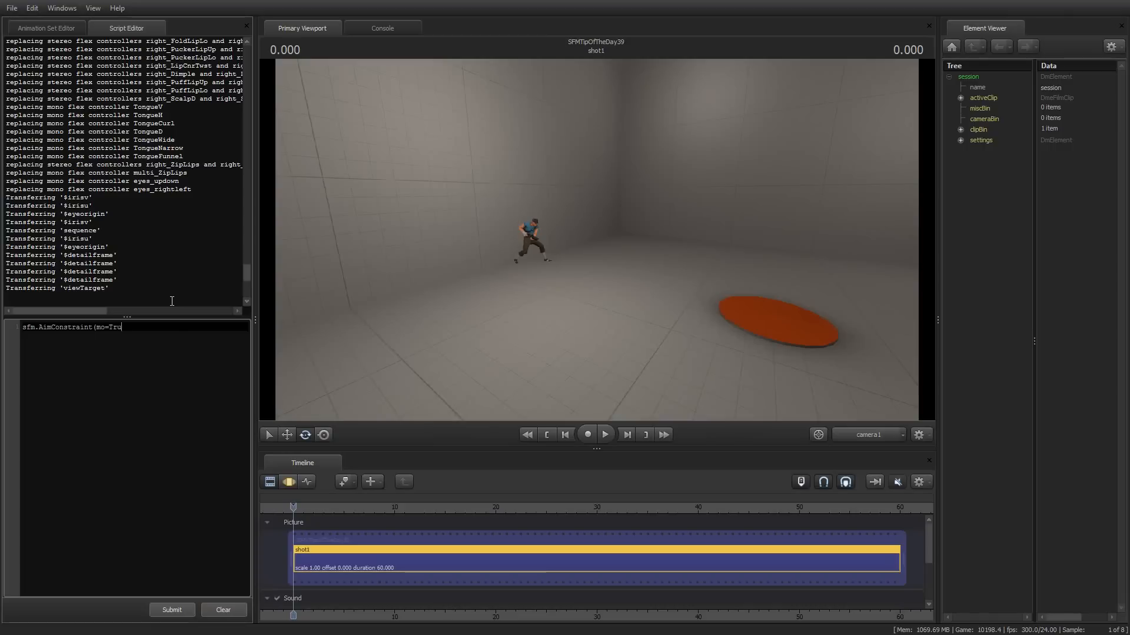
type("e)")
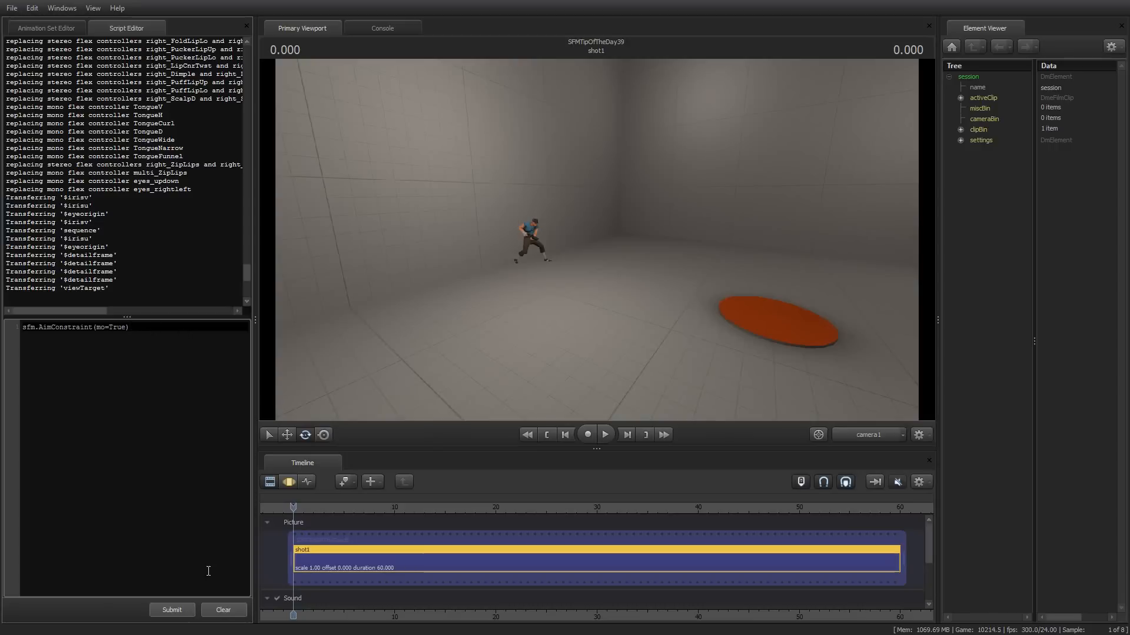
left_click(172, 609)
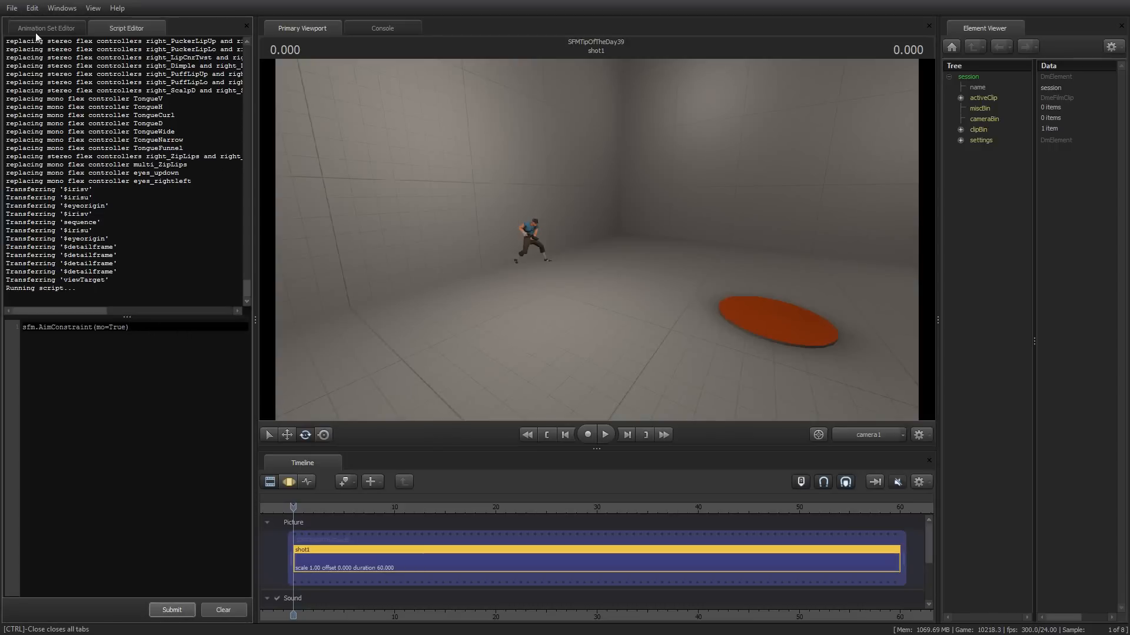
left_click(46, 27)
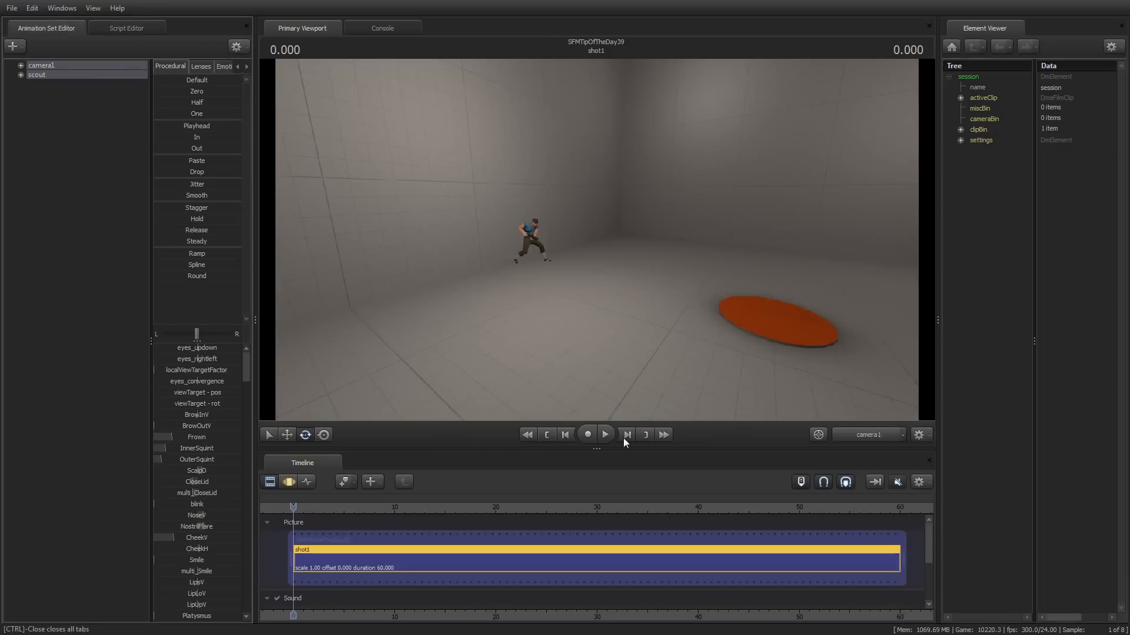
Play the shot briefly to watch camera1 follow the scout, then check the Script Editor.
left_click(605, 434)
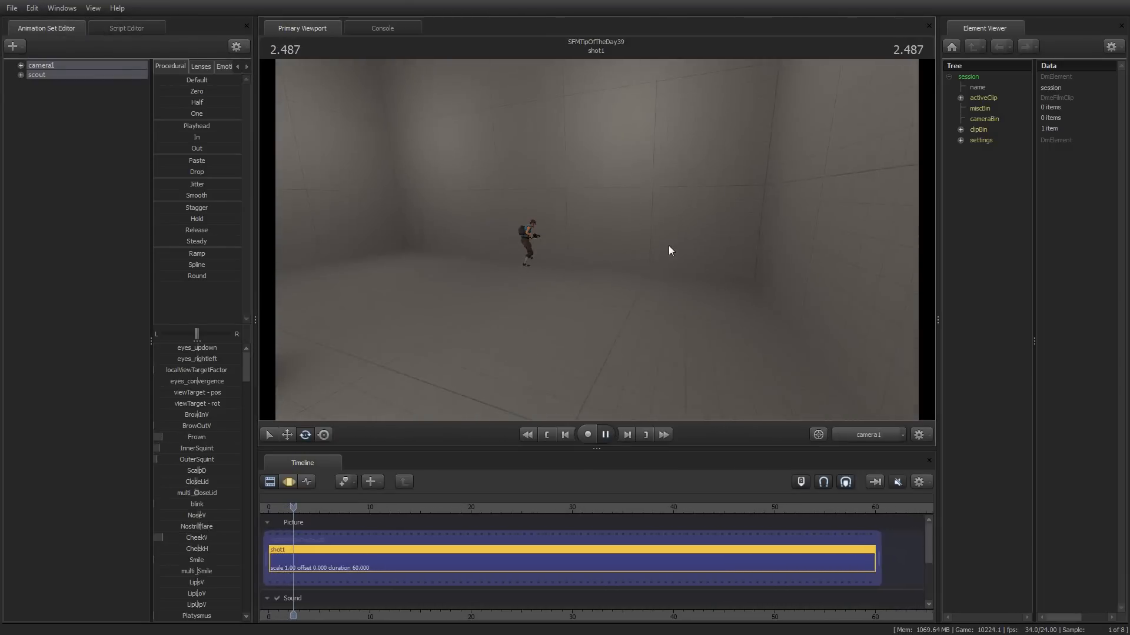
left_click(605, 434)
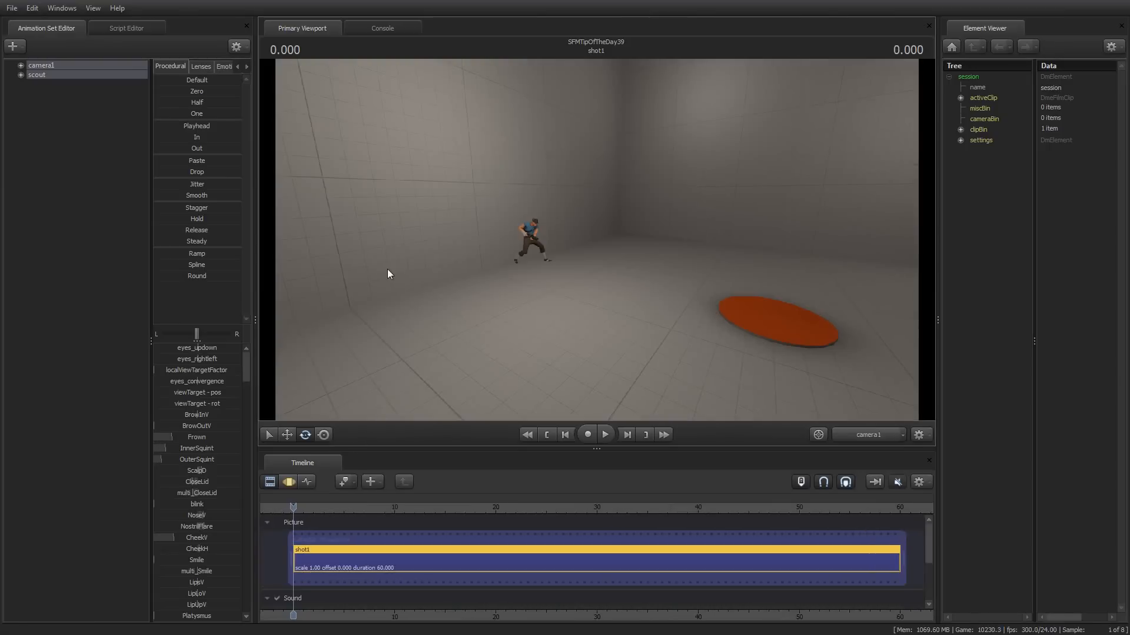
left_click(125, 27)
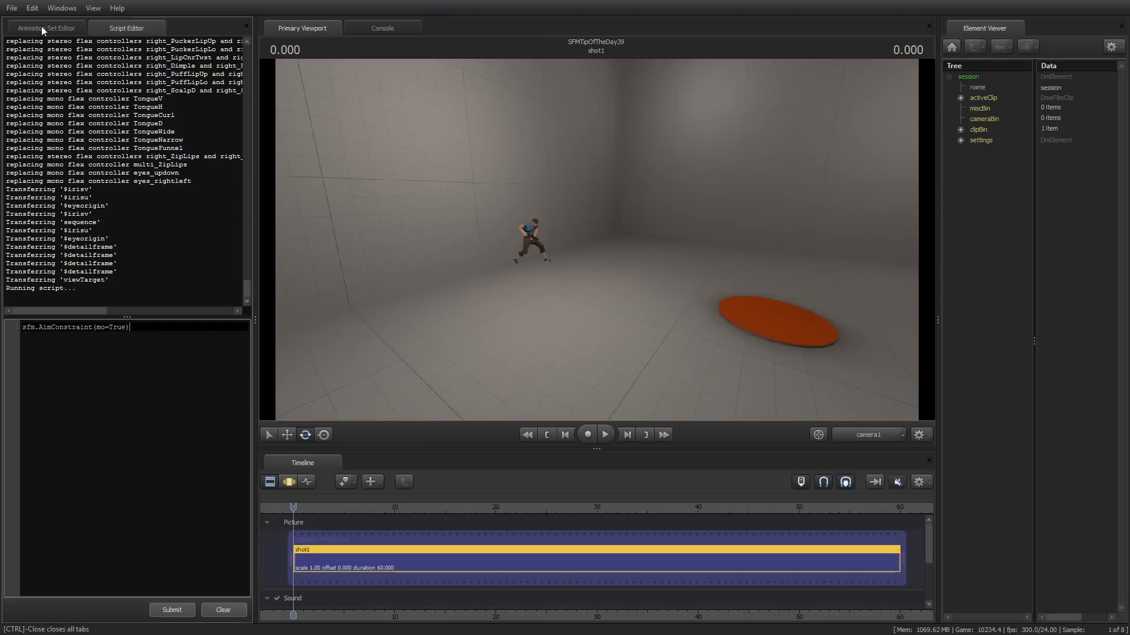
left_click(45, 28)
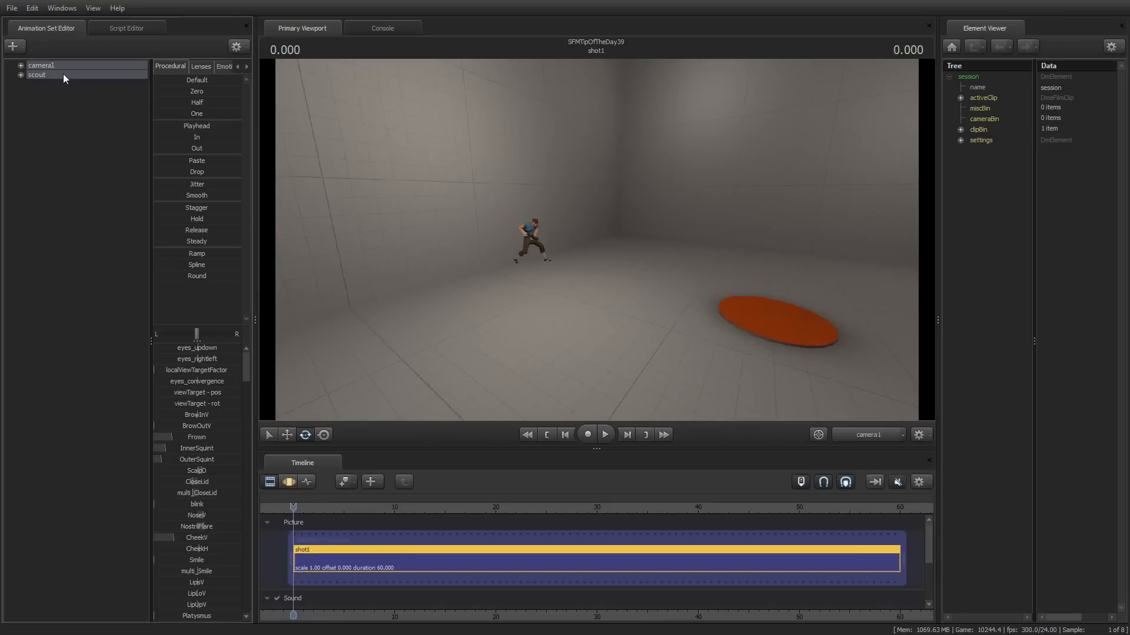
Revisit the script and animation sets, then replay the shot to confirm the camera tracks the scout.
left_click(126, 27)
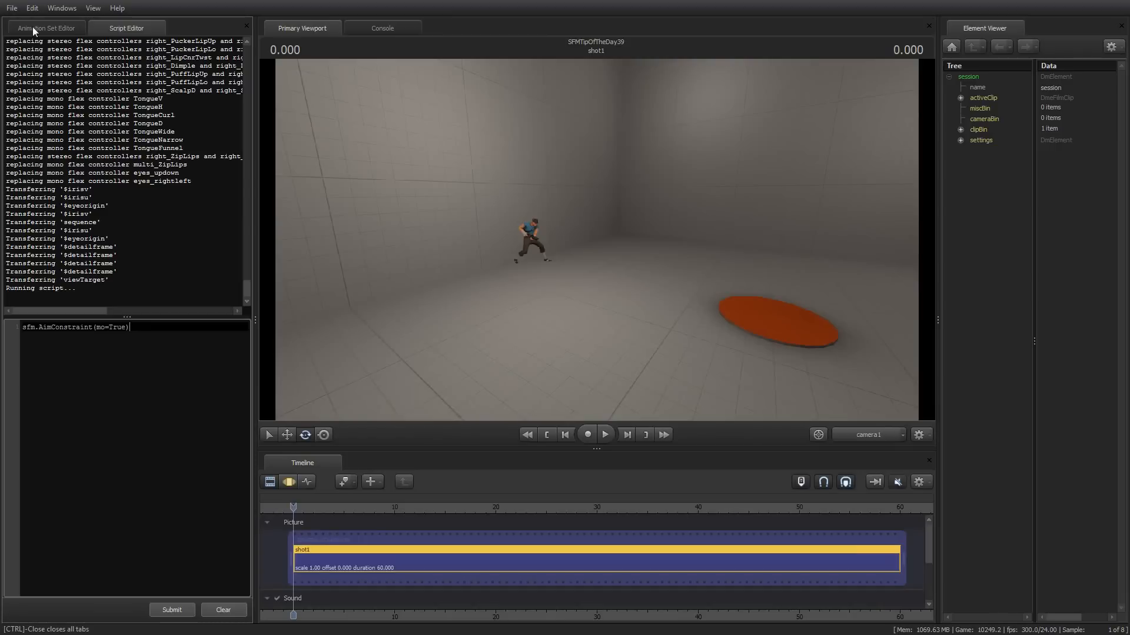
left_click(45, 27)
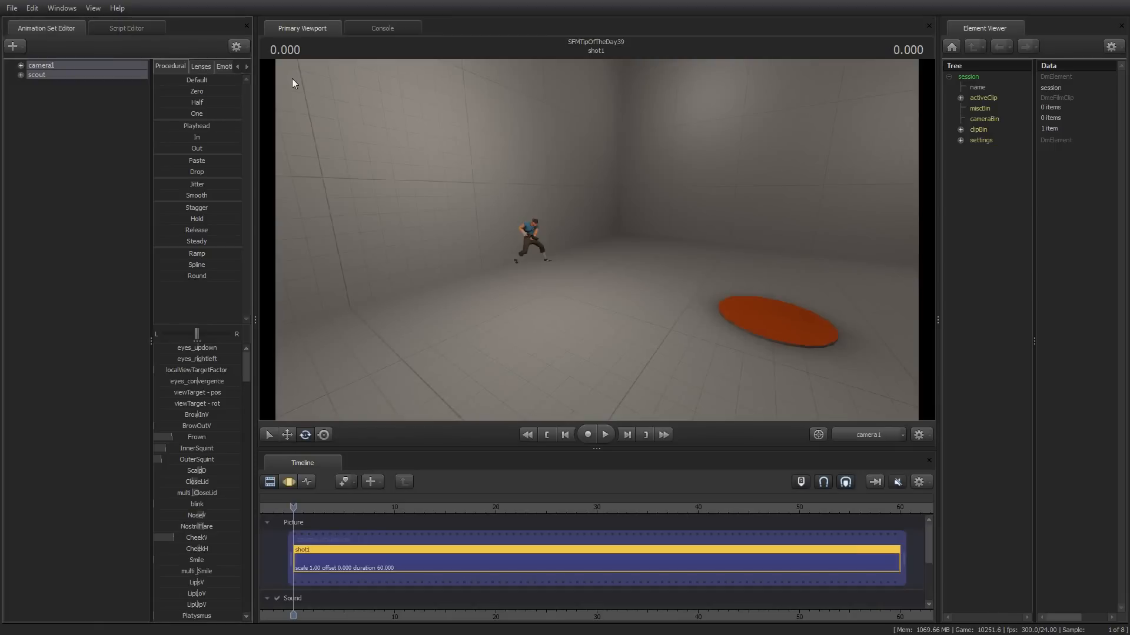
mouse_move(374, 105)
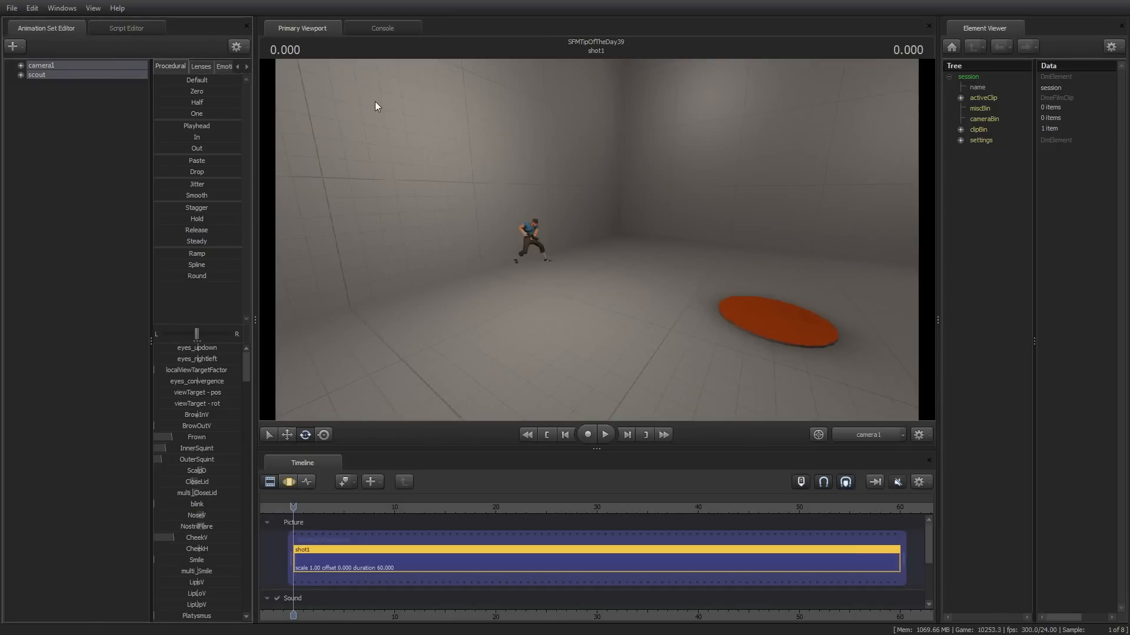
mouse_move(457, 296)
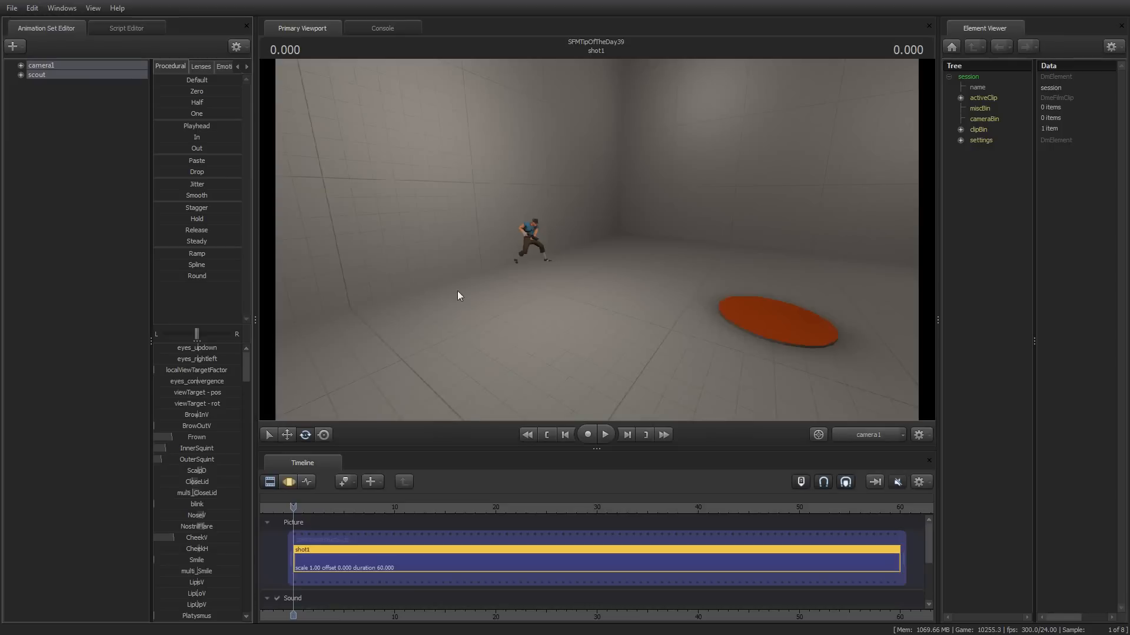
left_click(605, 434)
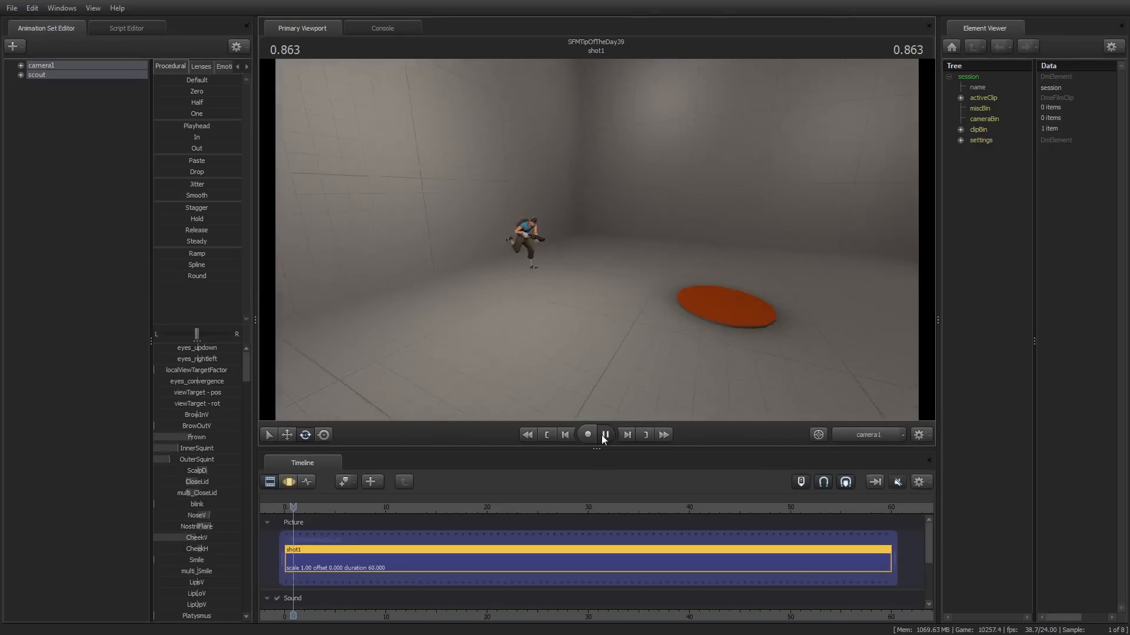
left_click(606, 434)
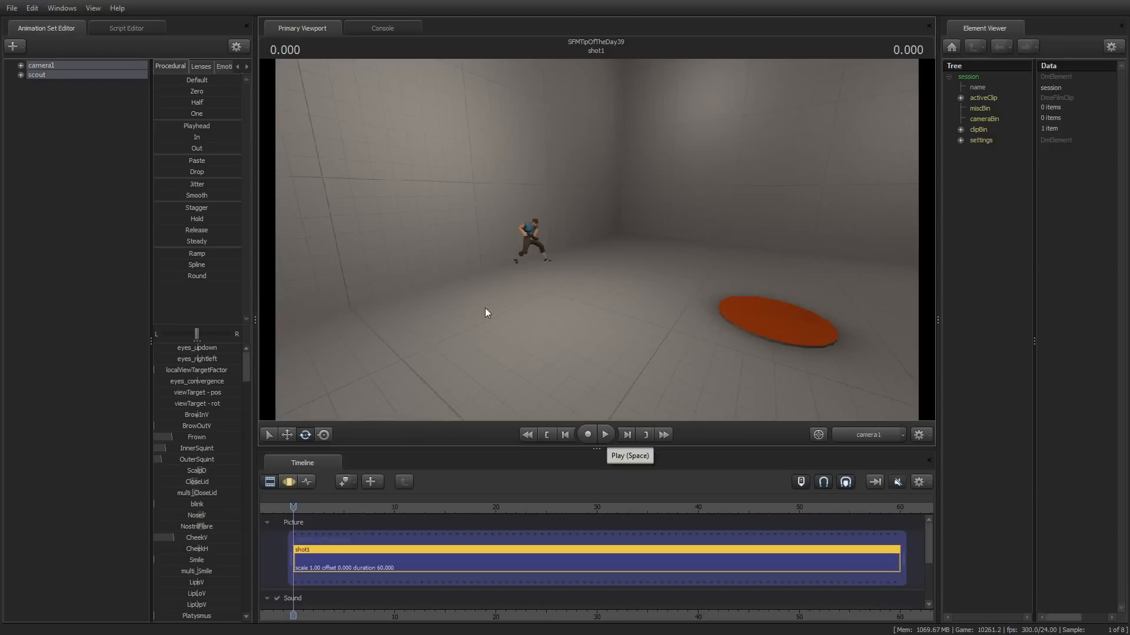
mouse_move(387, 261)
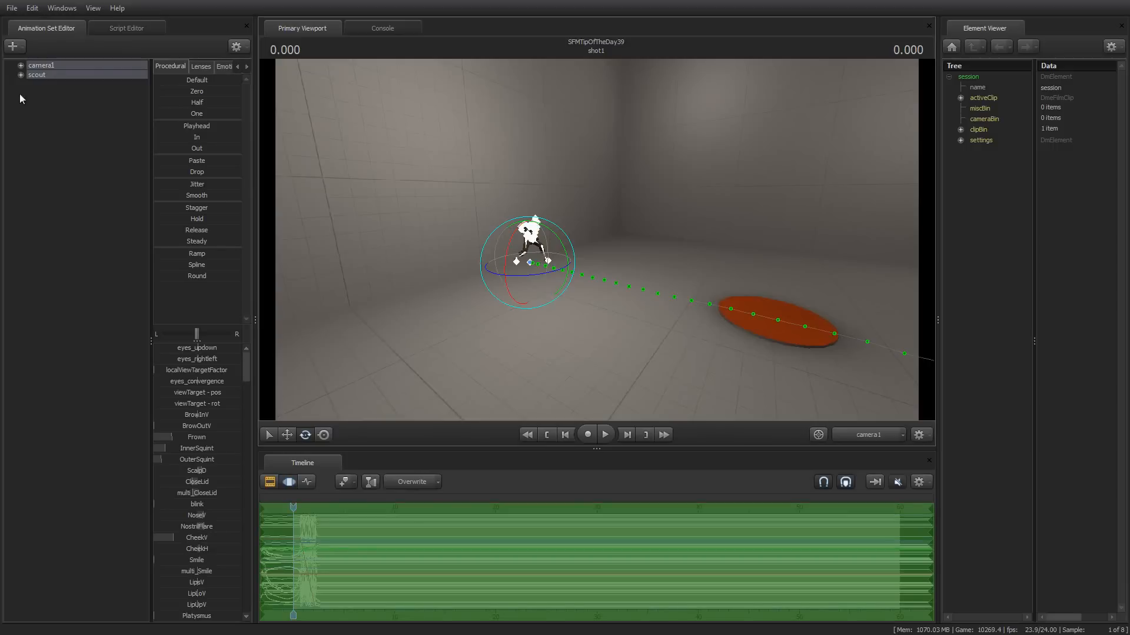
Select camera1 in the animation sets to show its camera properties.
left_click(41, 65)
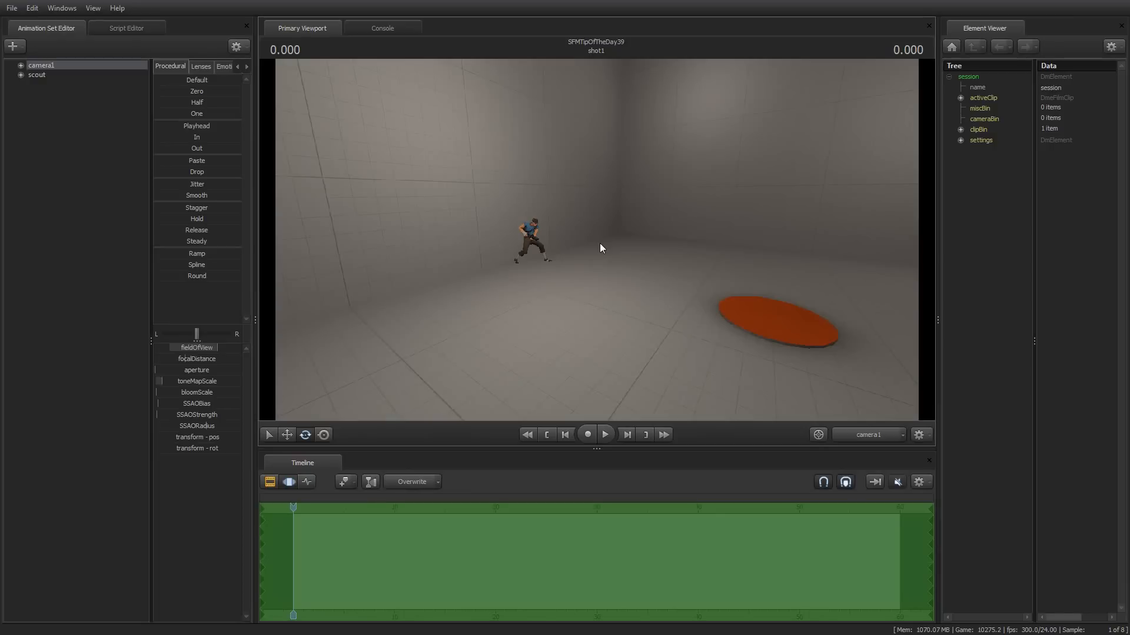
mouse_move(913, 452)
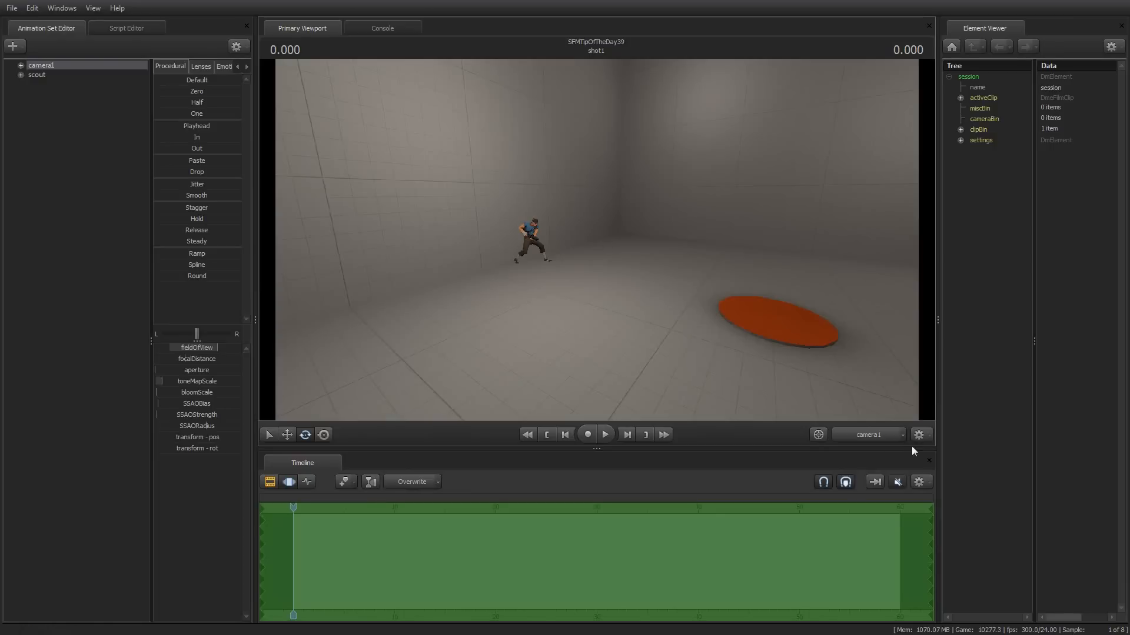
Add camera2 from the Cameras list as an animation set and view the scout through it.
left_click(868, 435)
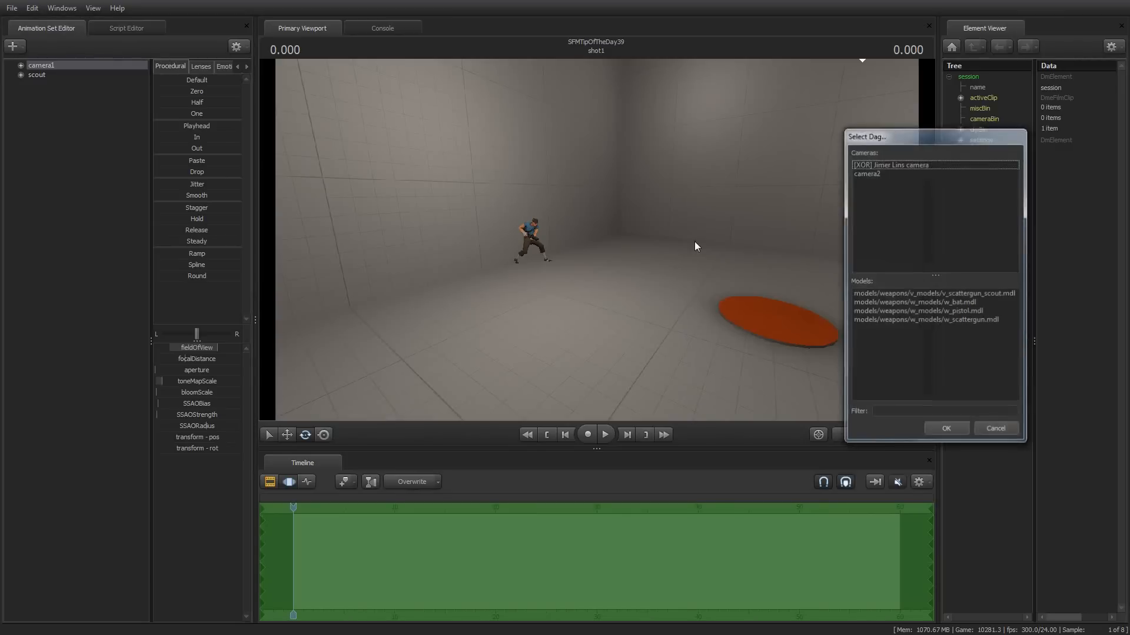
left_click(945, 428)
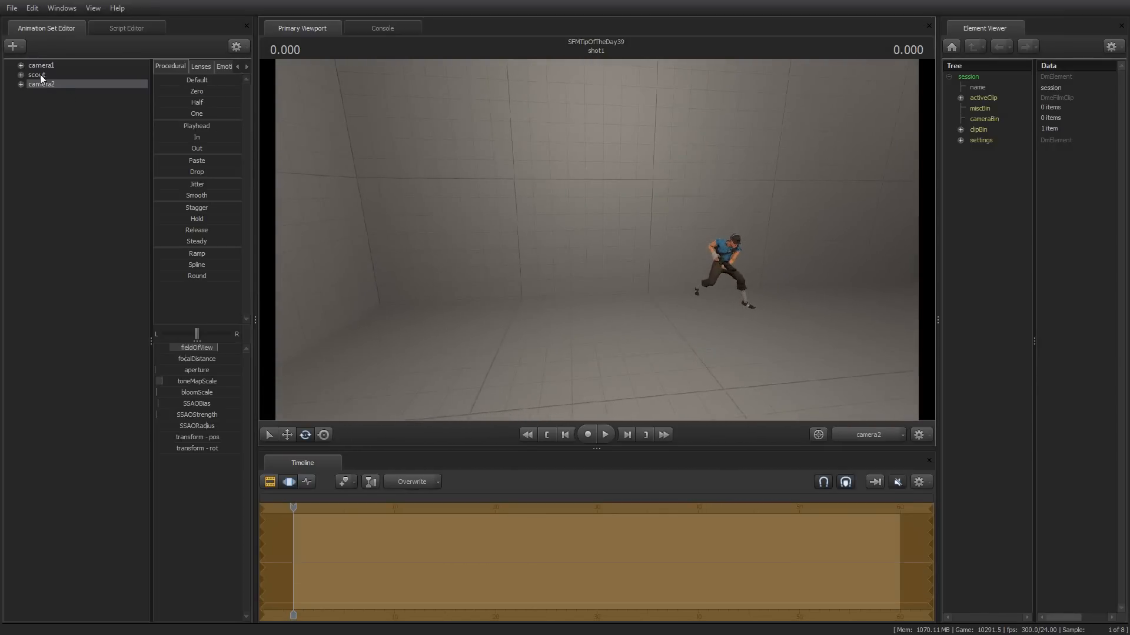
Aim-constrain camera2 to the scout with sfm.AimConstraint(mo=True), play the run, and rewind to frame zero.
left_click(36, 75)
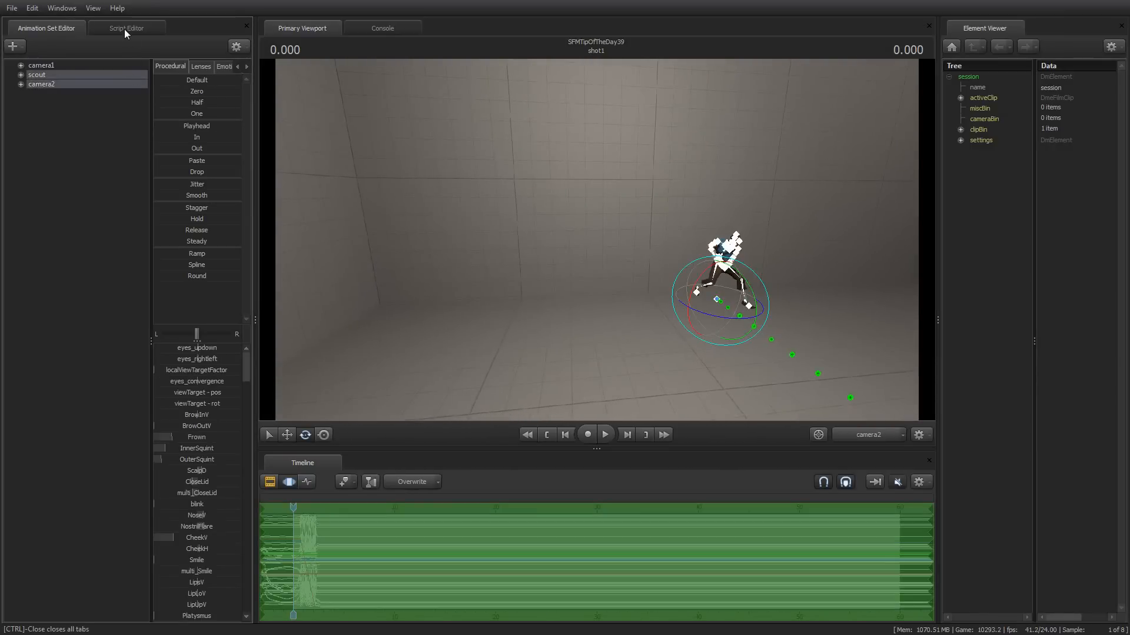
left_click(125, 28)
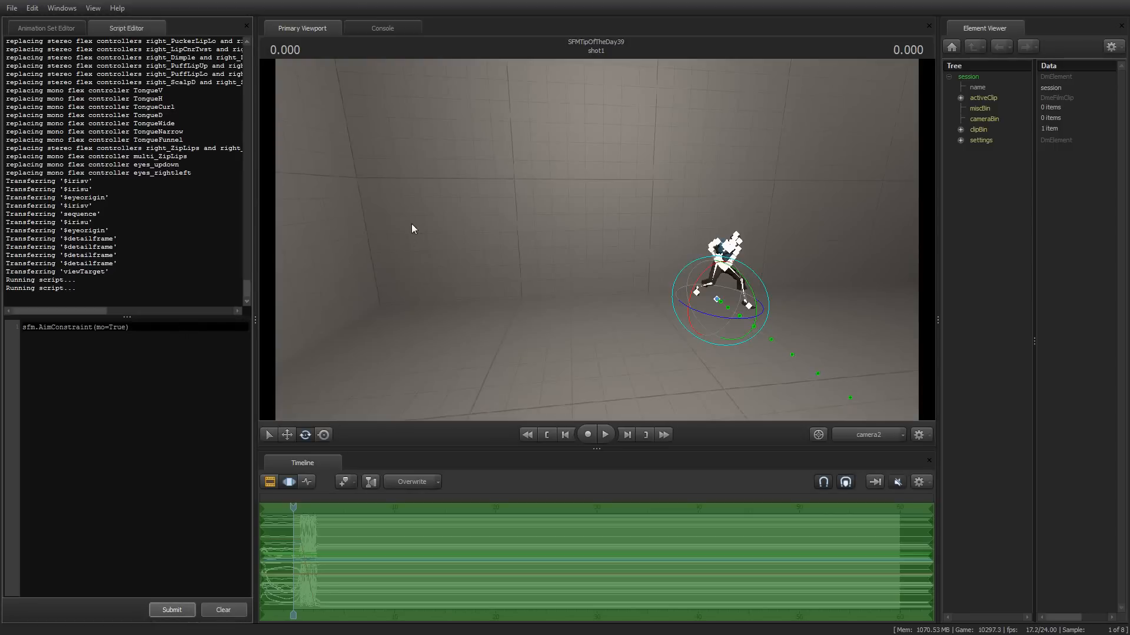
left_click(45, 28)
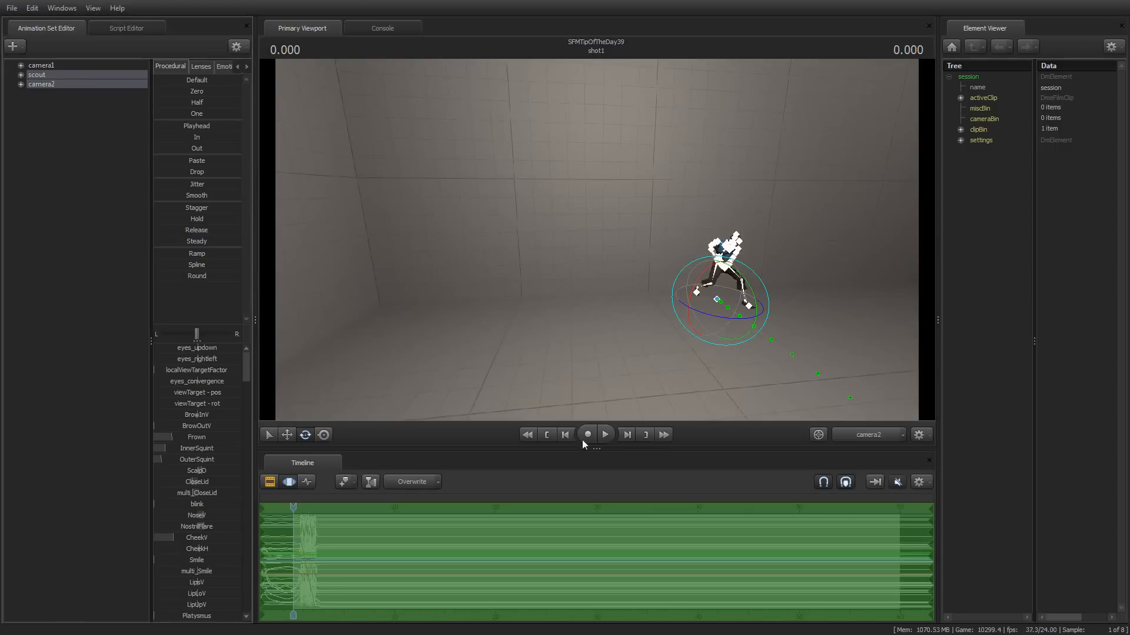
left_click(603, 434)
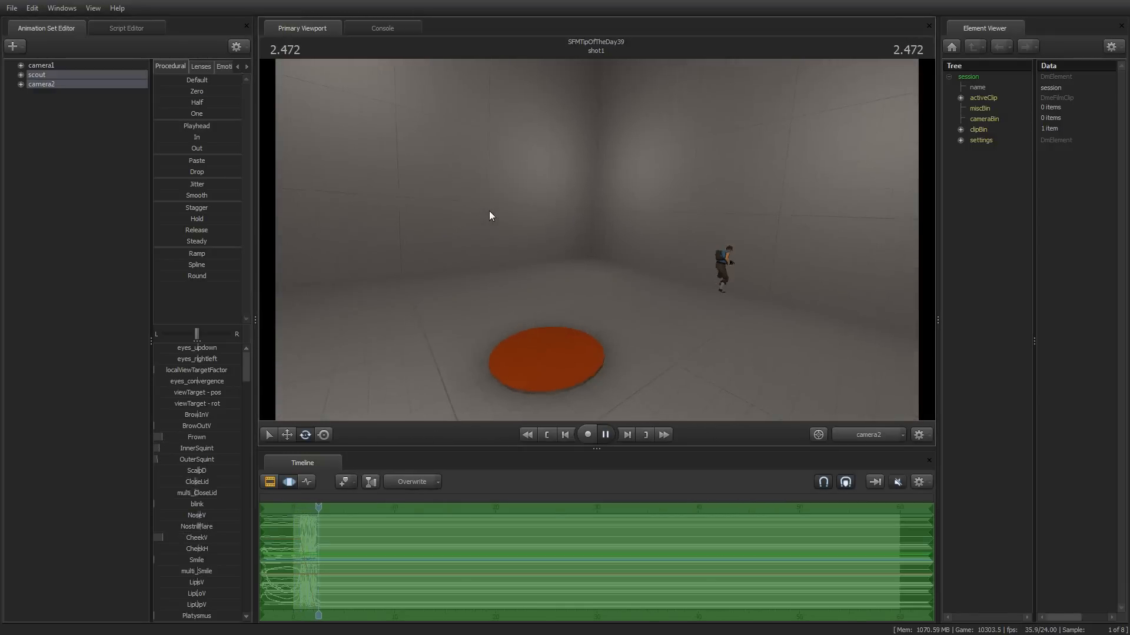
left_click(605, 435)
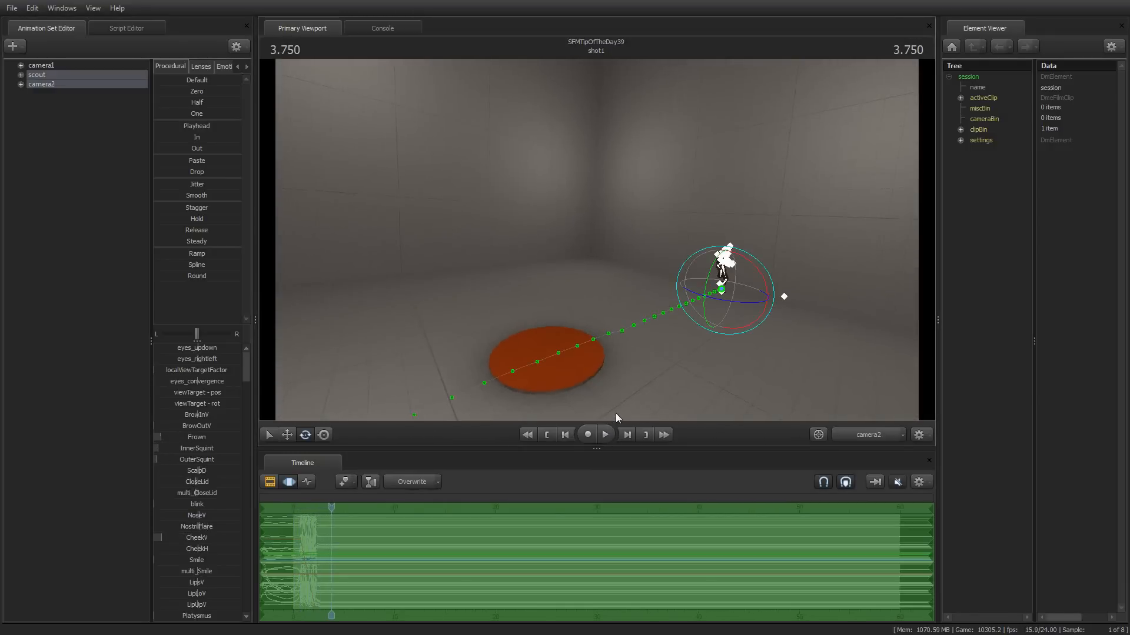
left_click(565, 434)
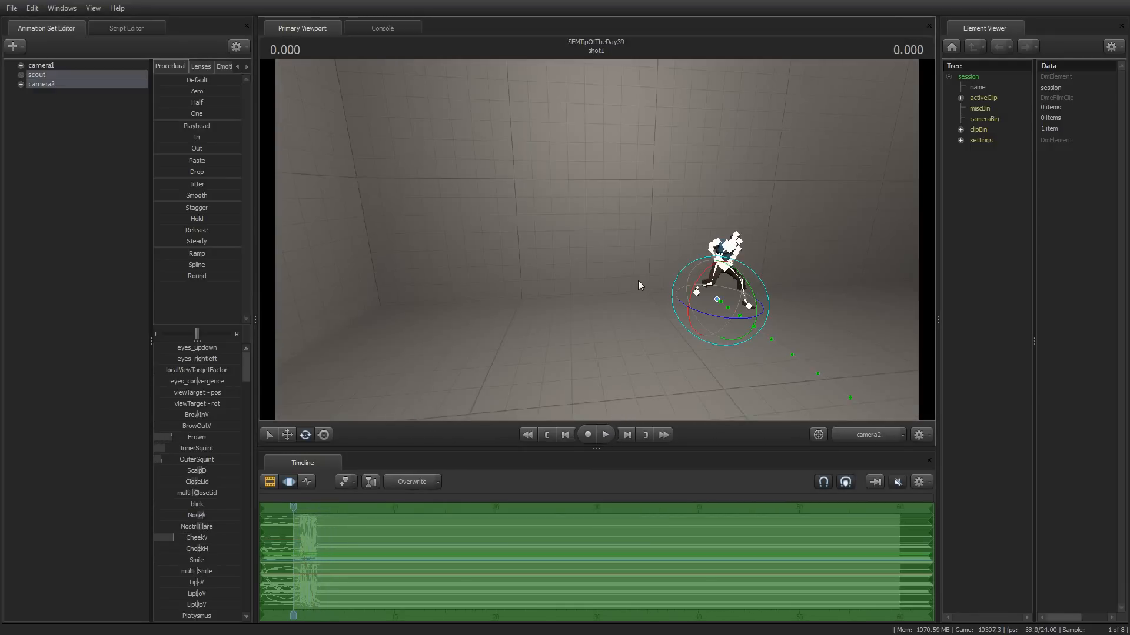
mouse_move(624, 274)
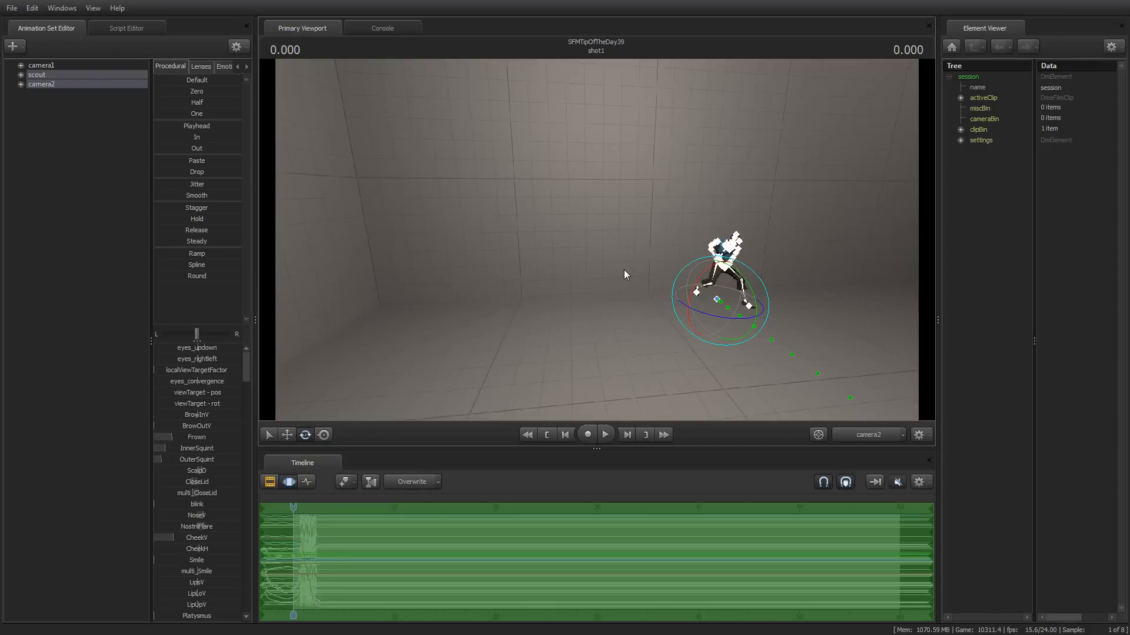
mouse_move(624, 272)
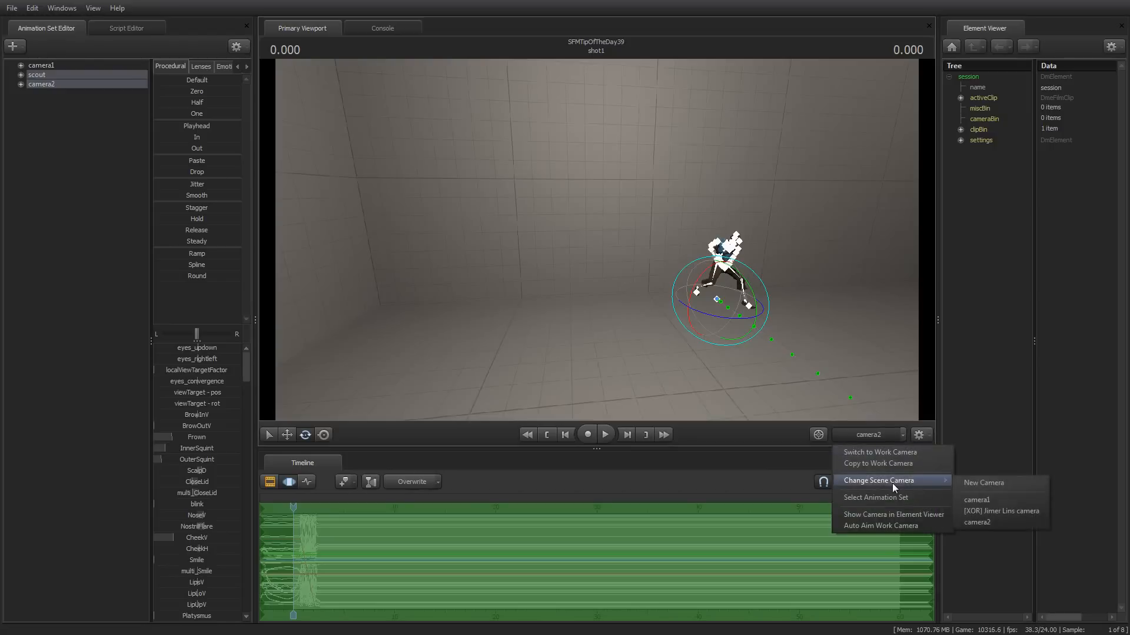
Switch the viewport to camera1 and play the run through it, then pause.
left_click(977, 499)
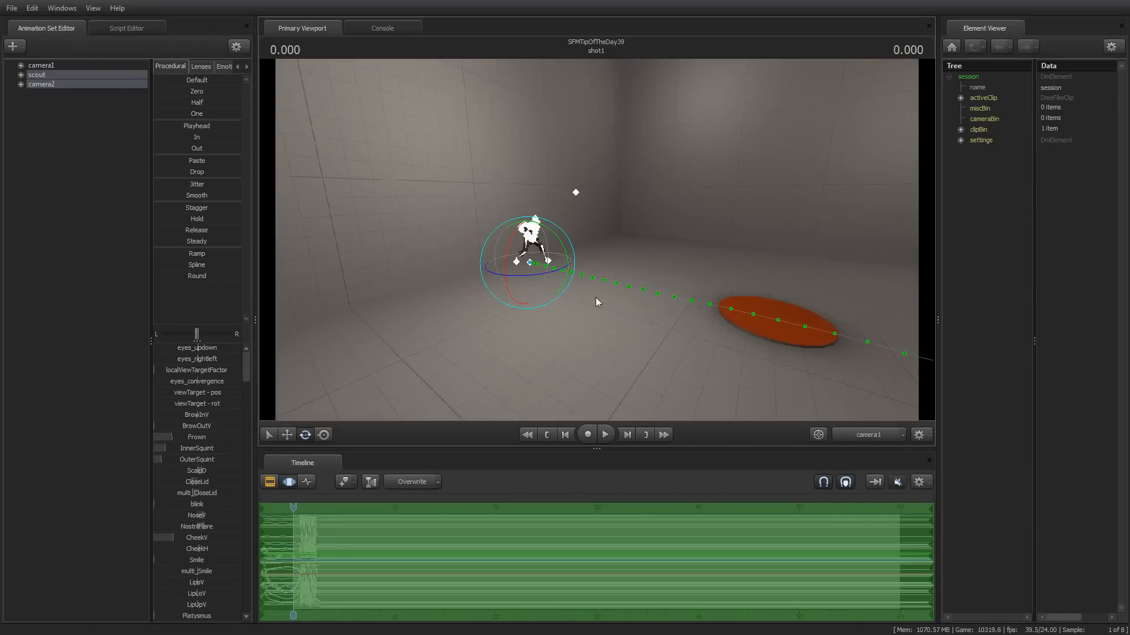
left_click(605, 435)
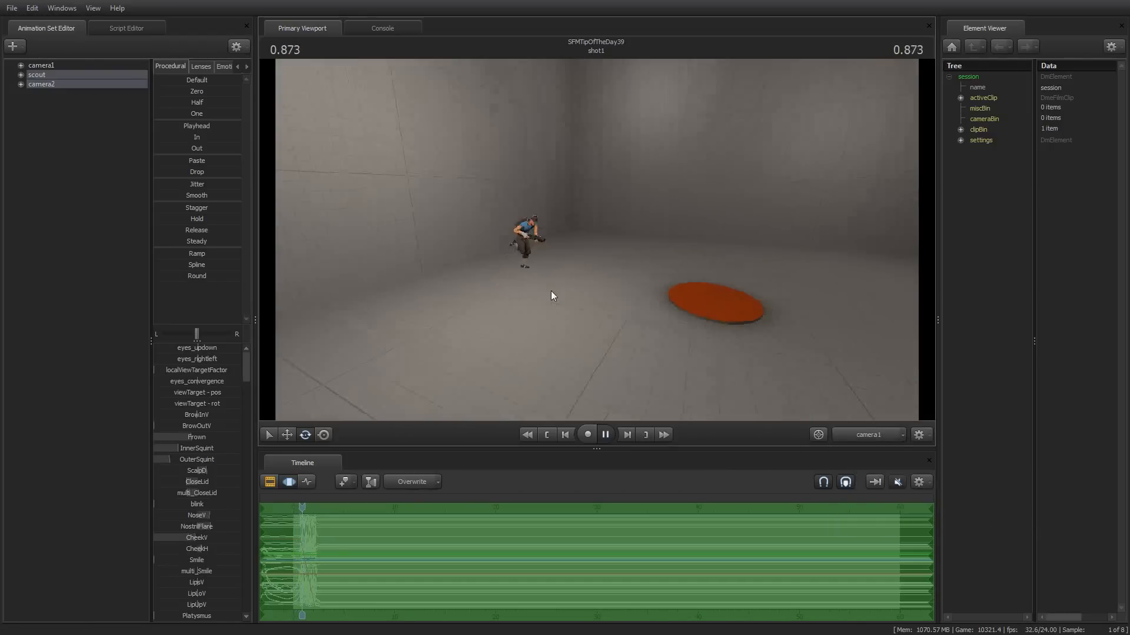
left_click(605, 435)
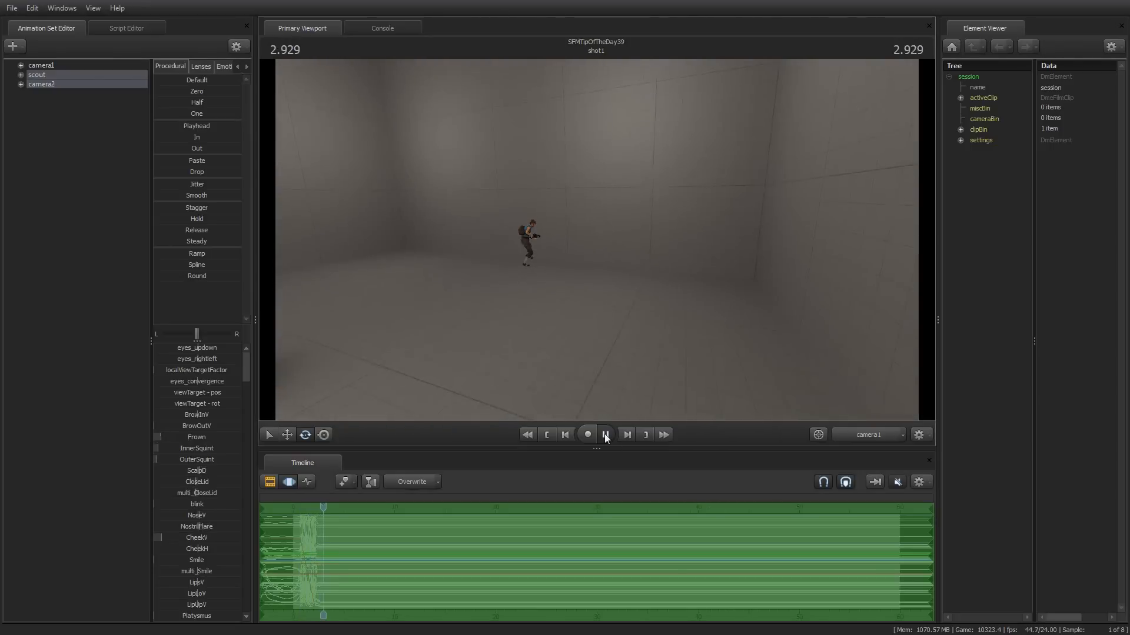
left_click(605, 434)
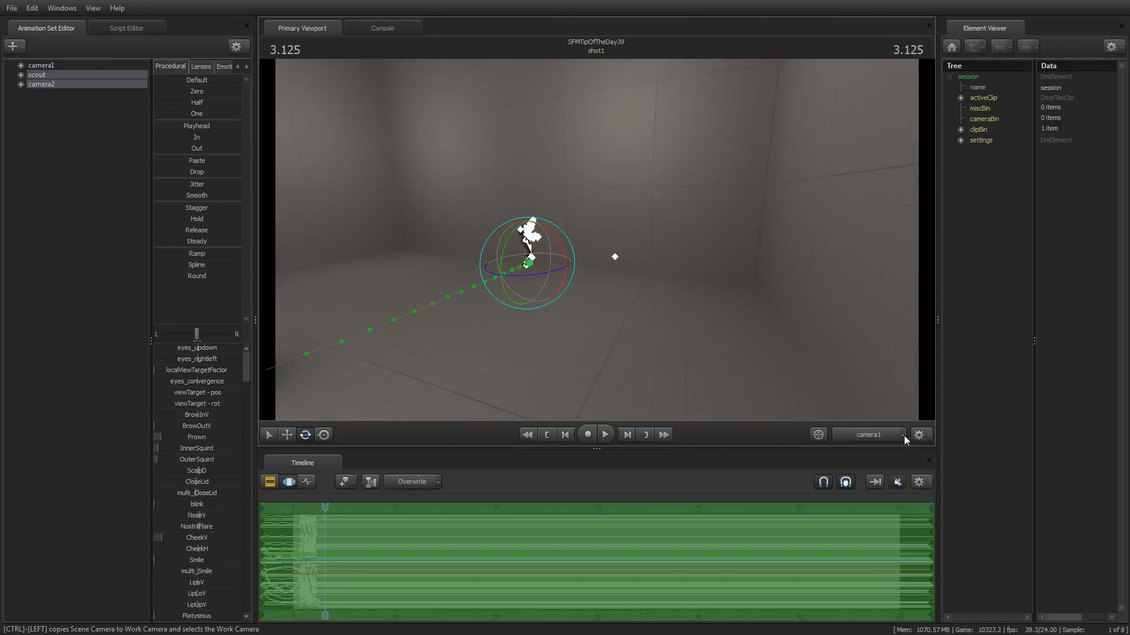
Change the scene camera back to camera2 and rewind to the first frame.
left_click(921, 435)
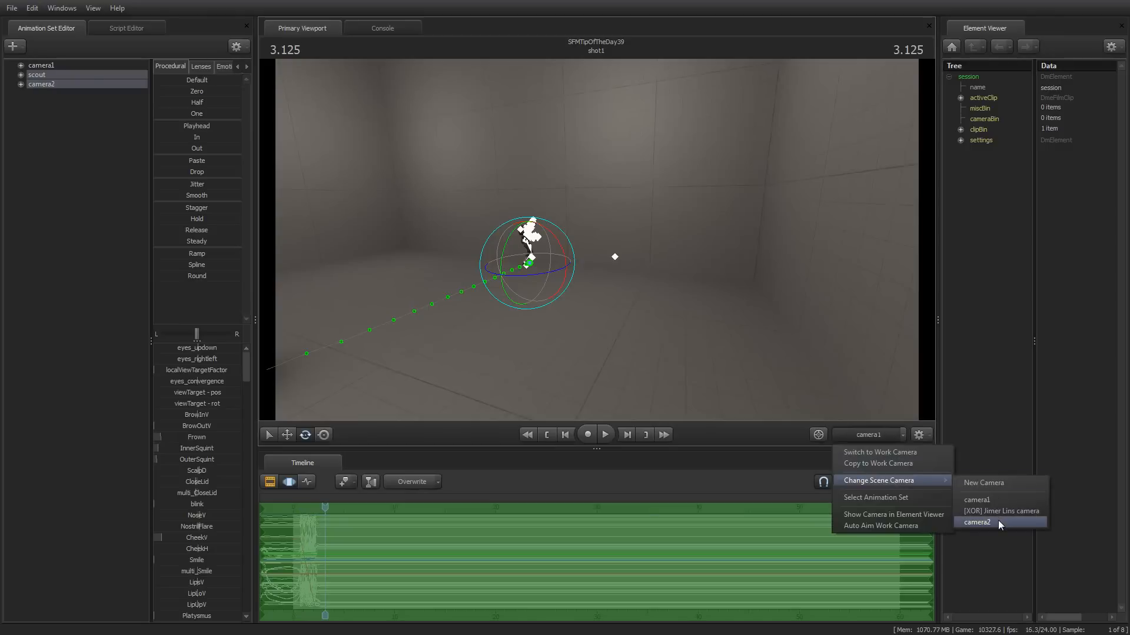
left_click(977, 523)
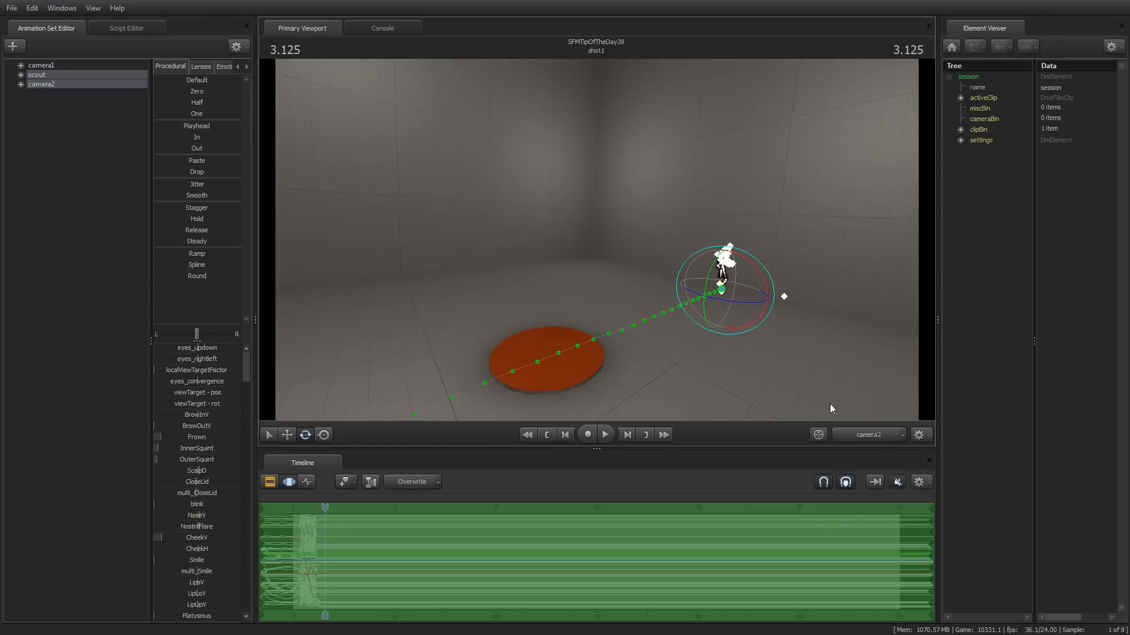
left_click(565, 434)
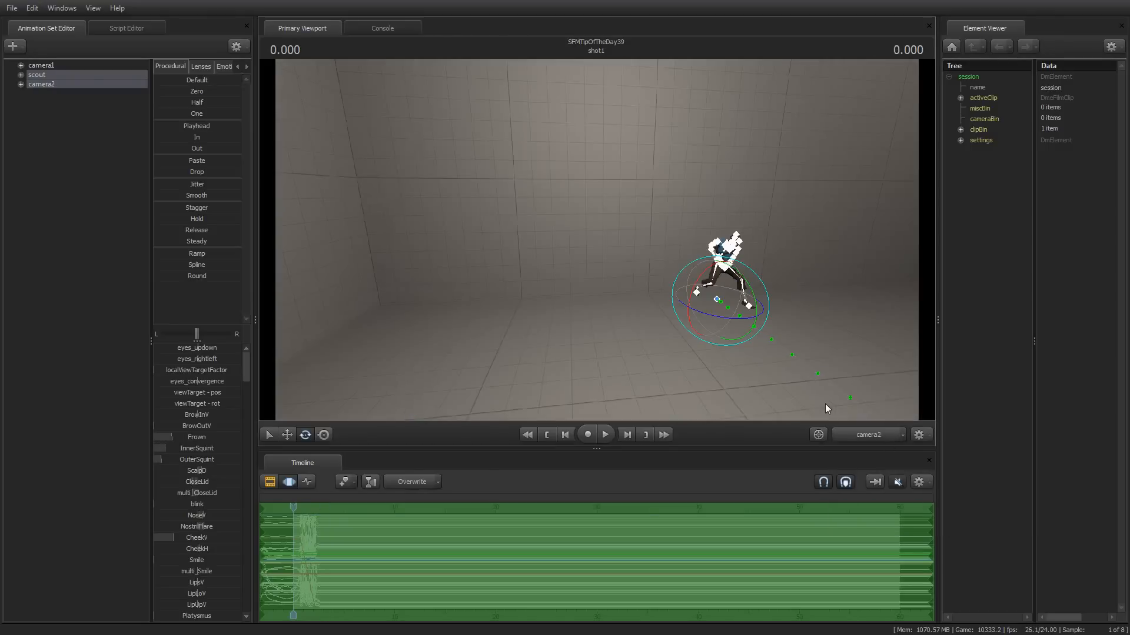
mouse_move(241, 464)
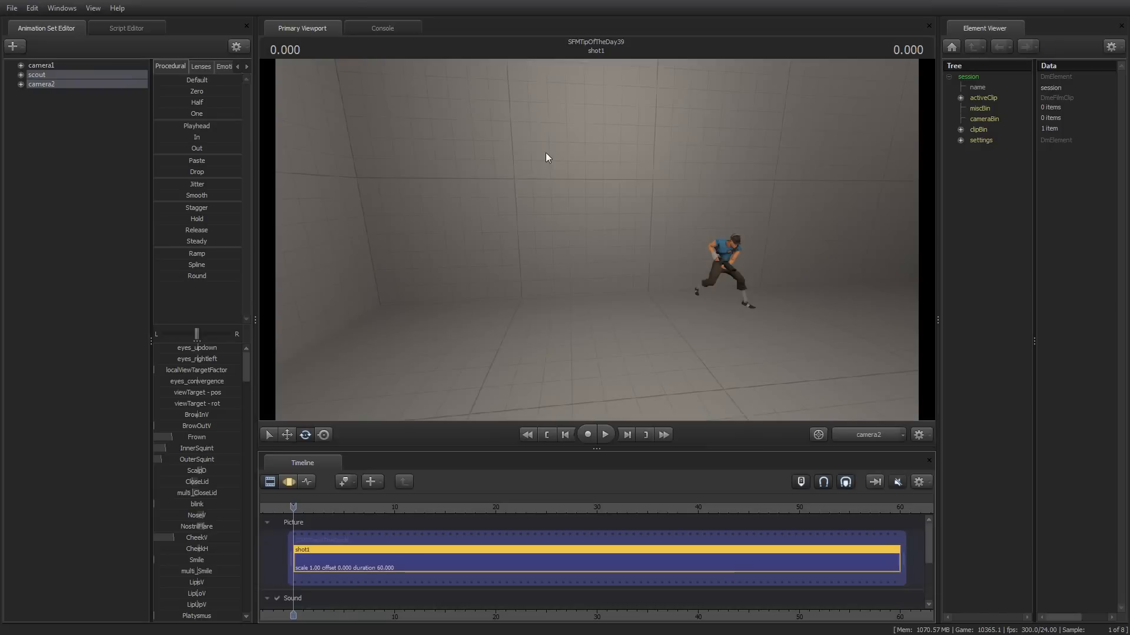
mouse_move(927, 454)
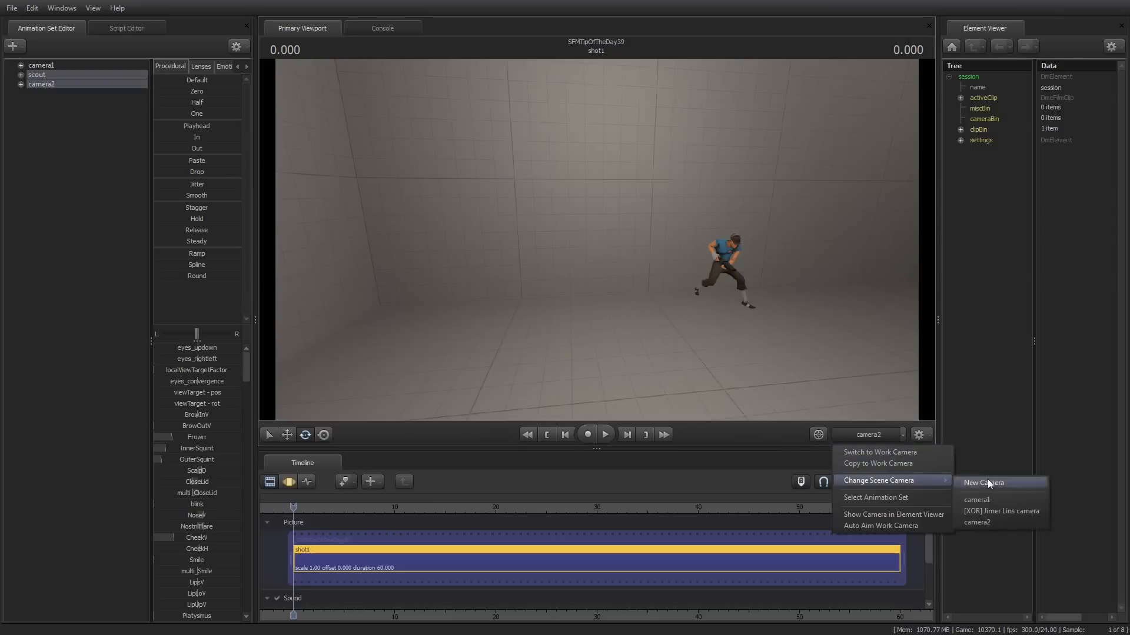
View the shot through camera1 and replay the scout's run from the first frame.
left_click(977, 500)
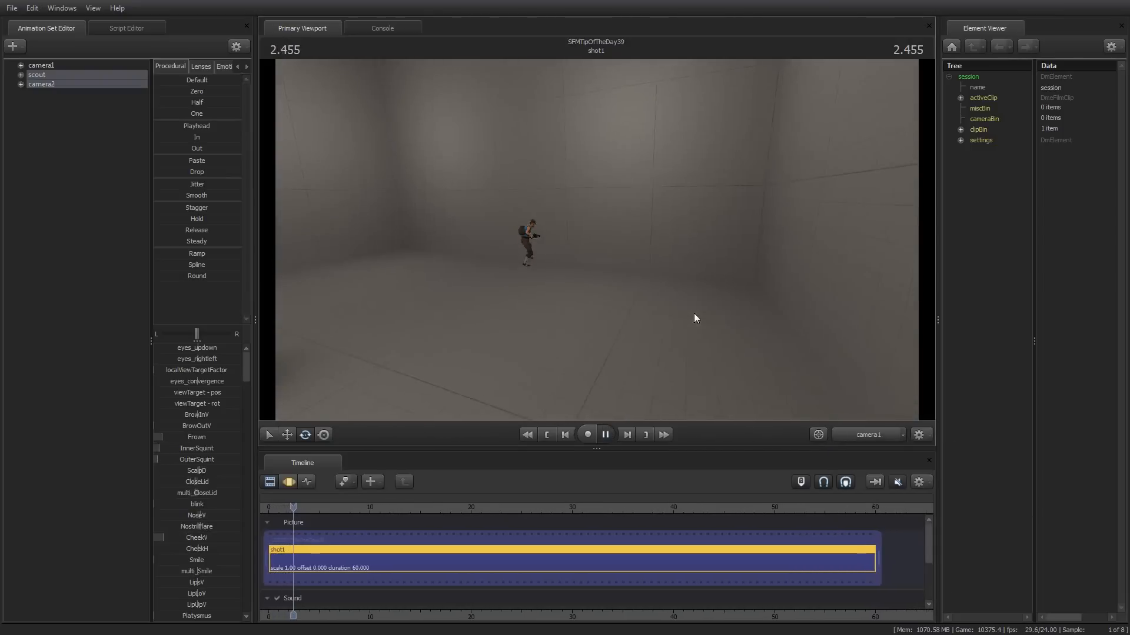
left_click(605, 434)
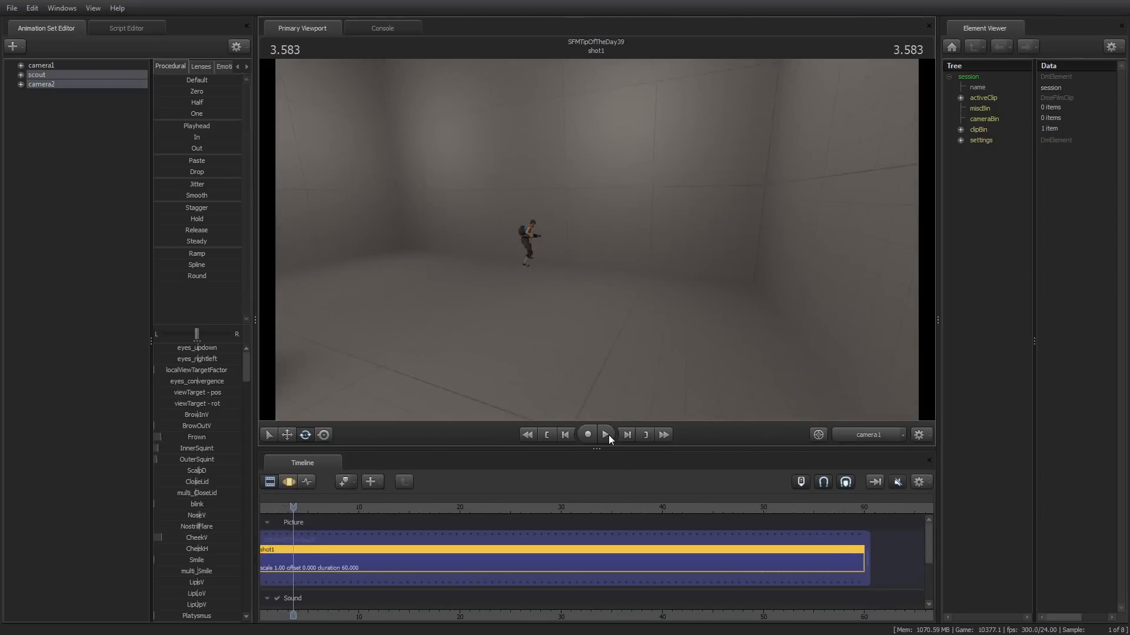
left_click(565, 434)
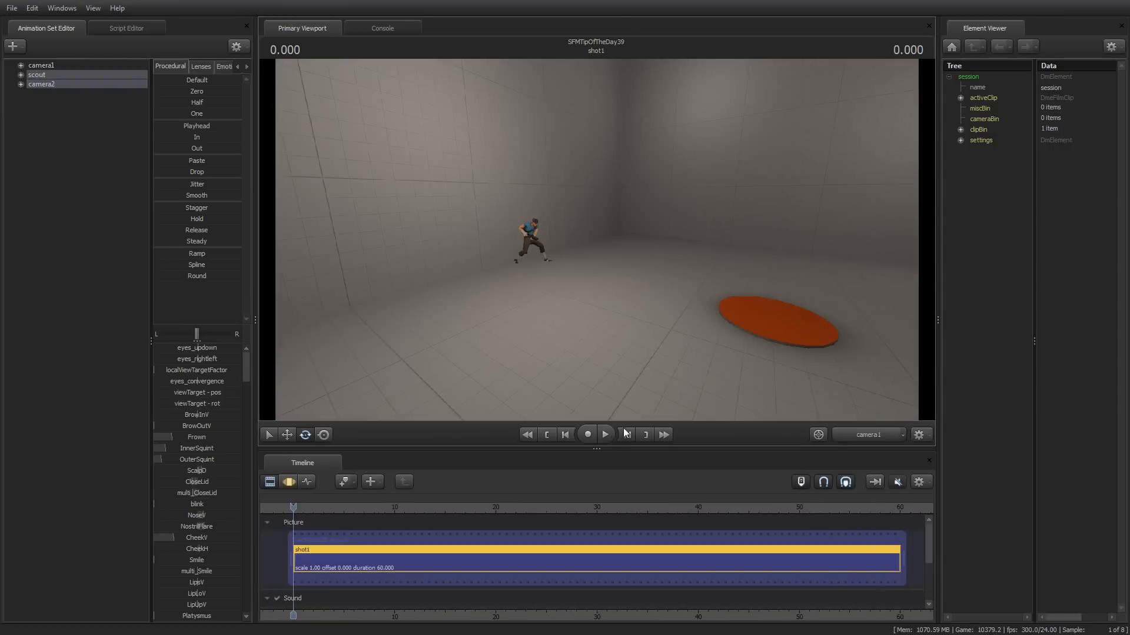
left_click(586, 434)
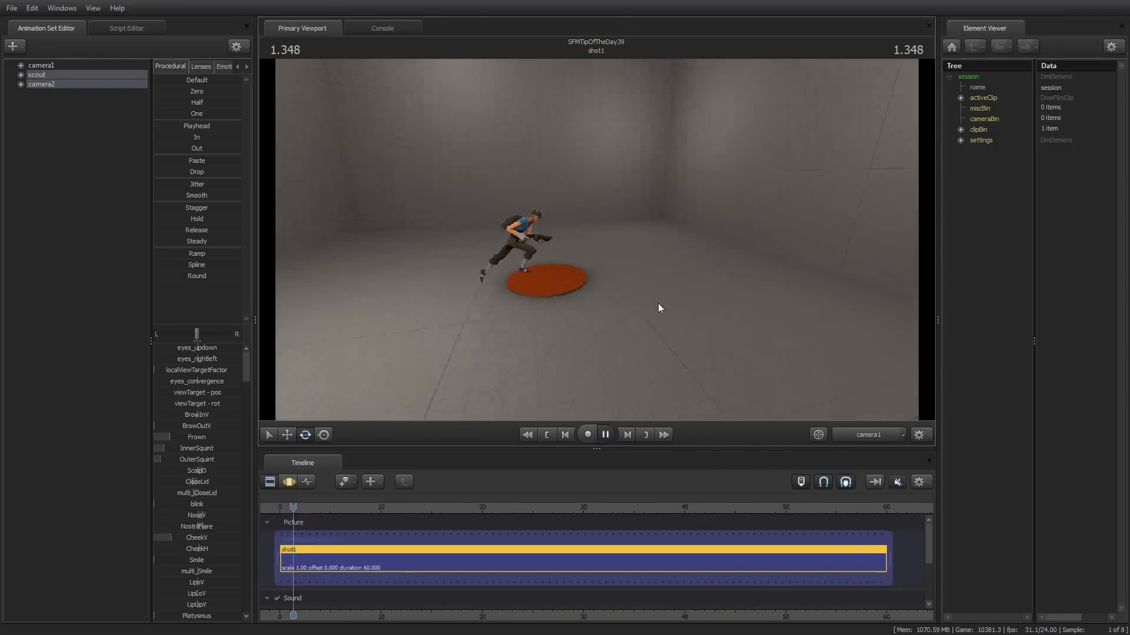
left_click(604, 435)
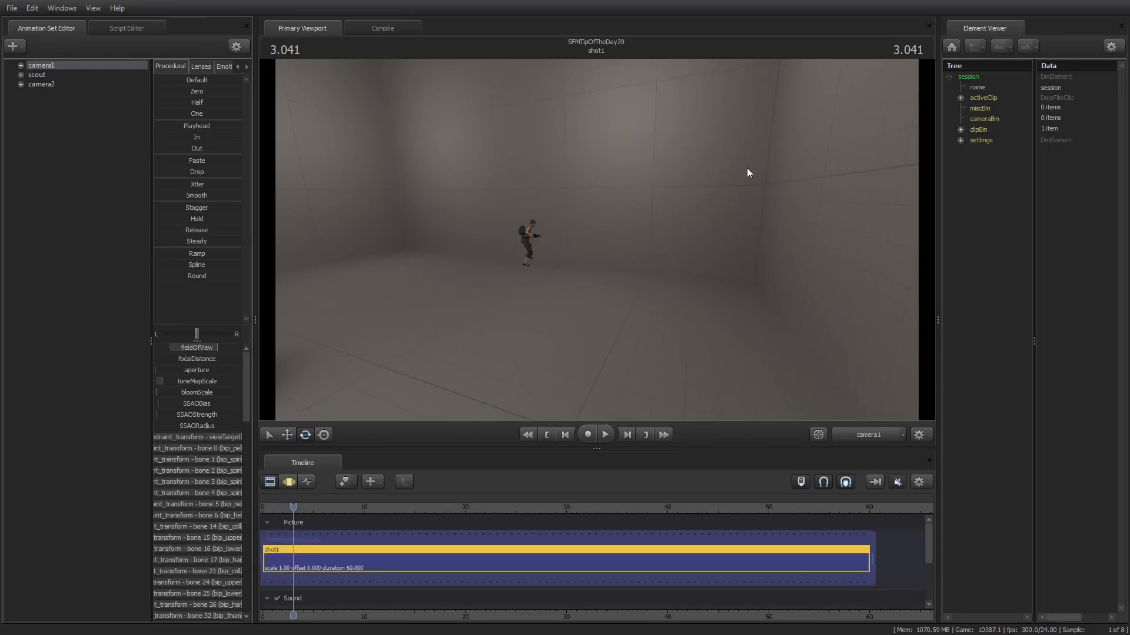
Rewind the shot to frame zero with camera1 framing the scout and red disc.
left_click(565, 435)
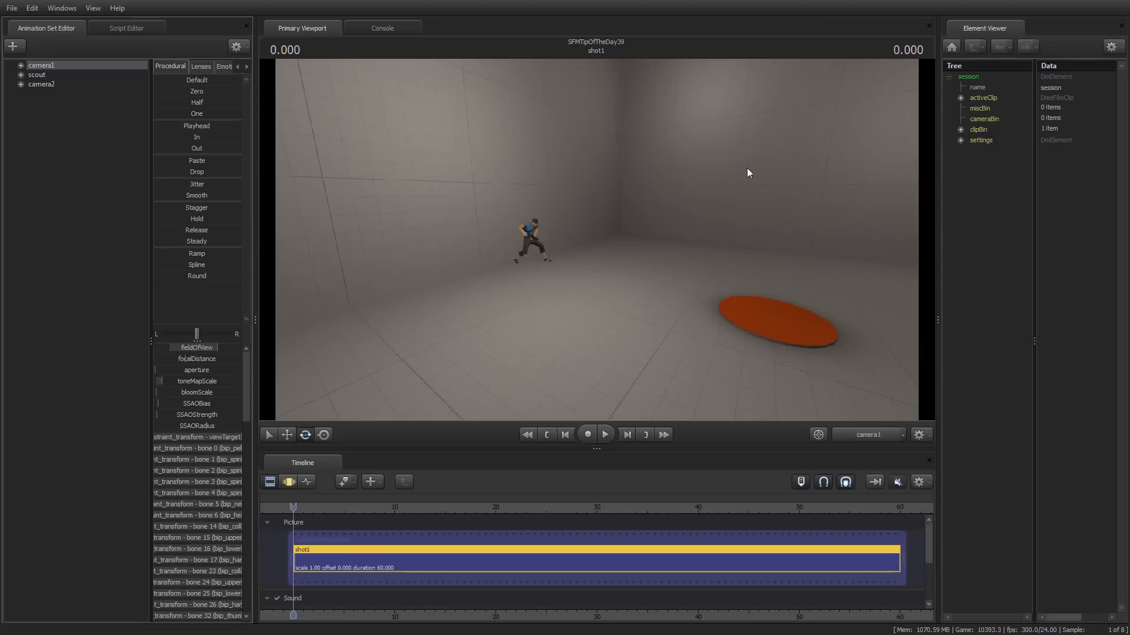
mouse_move(748, 176)
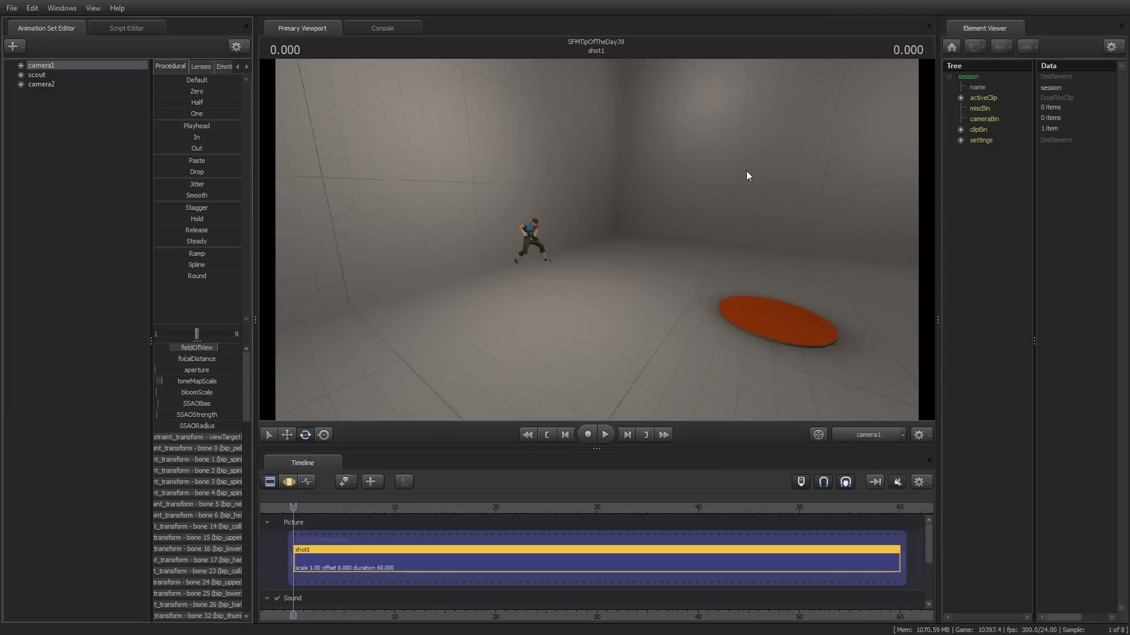
mouse_move(661, 186)
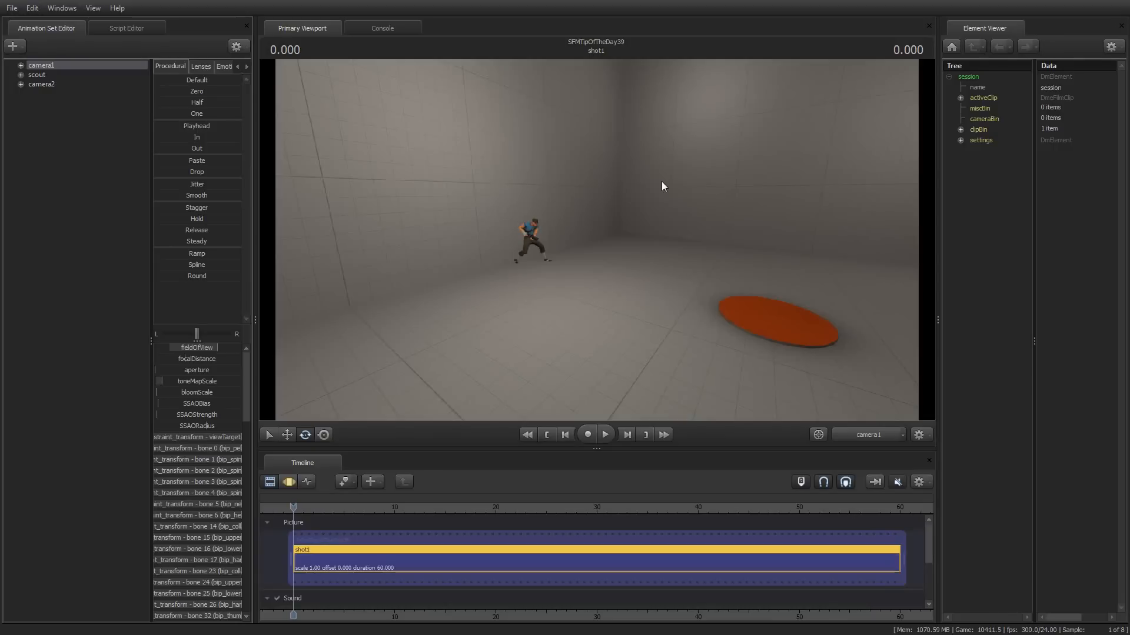
mouse_move(954, 181)
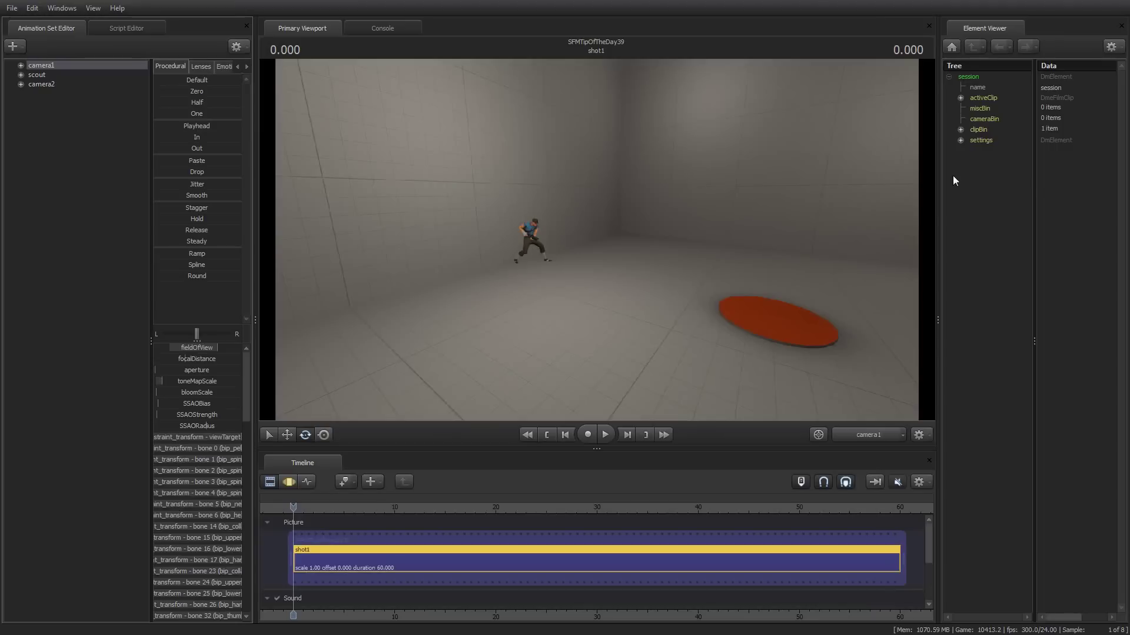